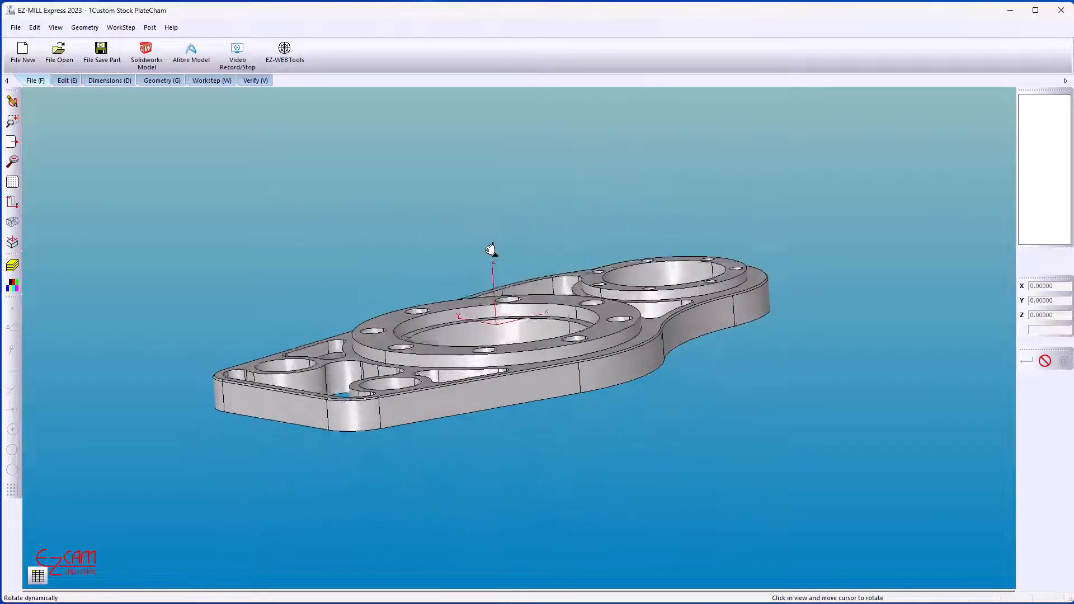
Orbit the plate to an angled overhead view and bring up the Post commands.
left_click_drag(492, 250, 410, 283)
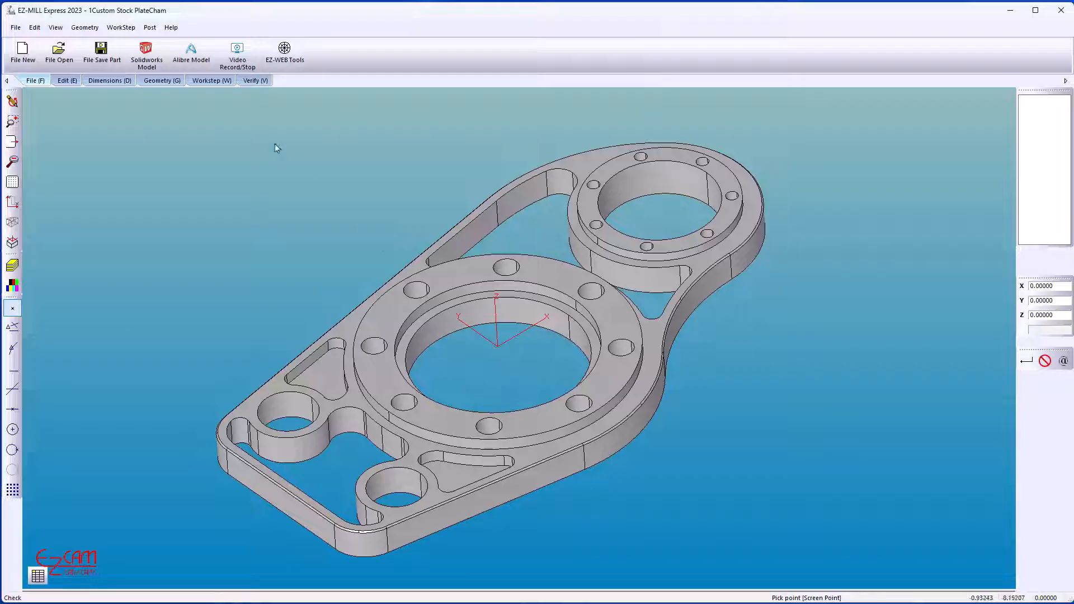
left_click(149, 26)
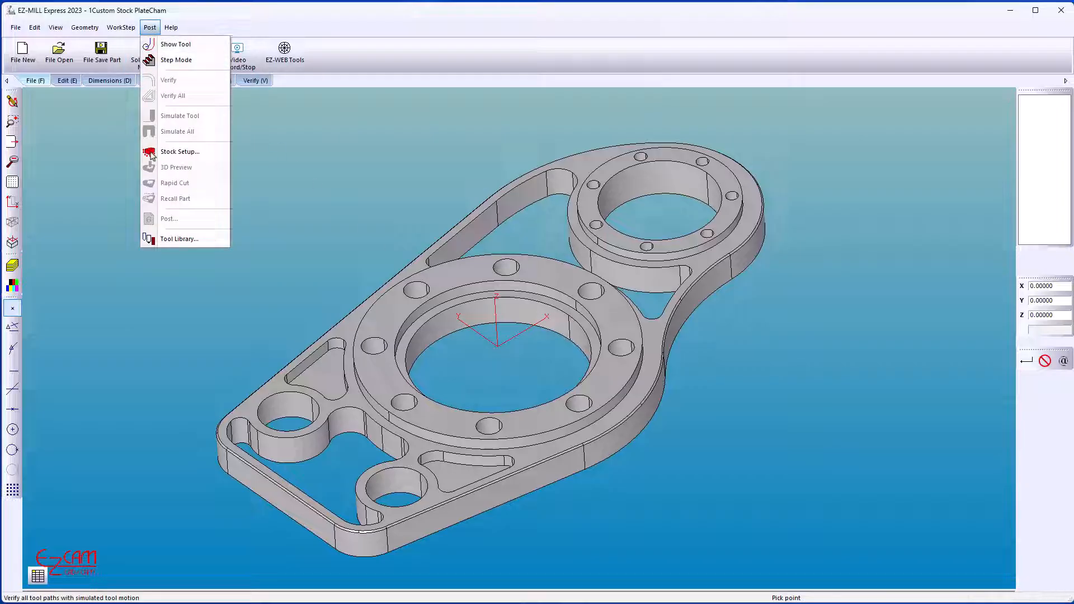
mouse_move(180, 151)
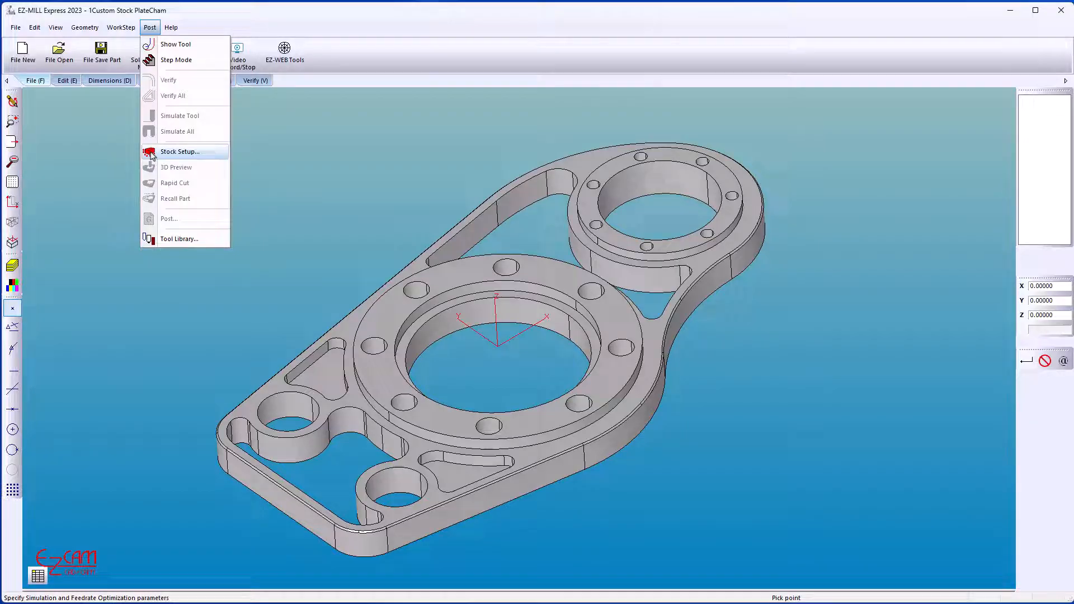
Create an aluminum stock block auto-sized around the part (12.6158 × 6.9438 × 0.875).
left_click(179, 151)
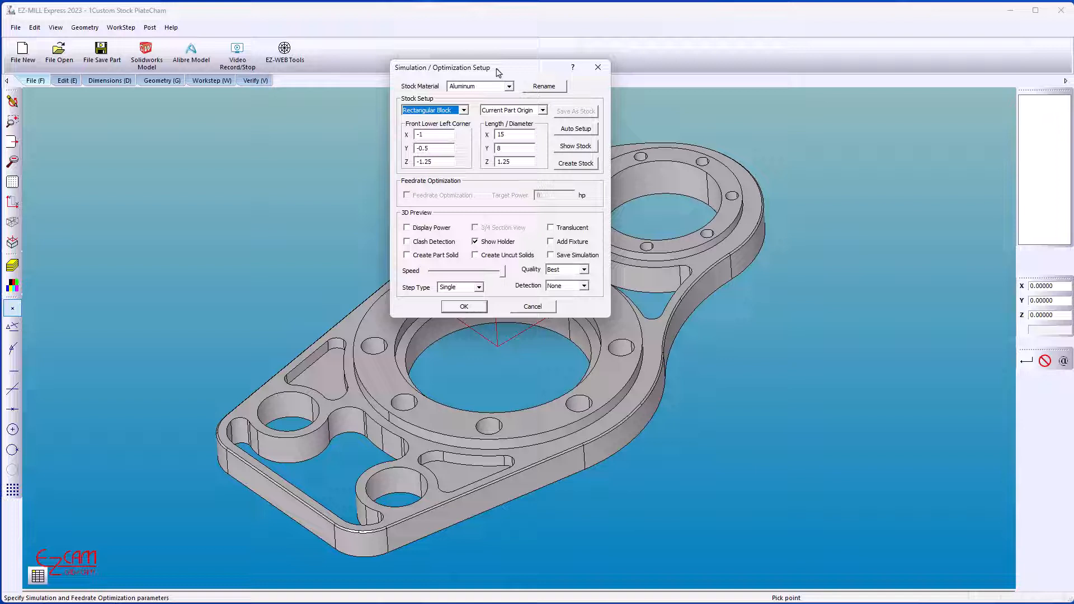
left_click(509, 86)
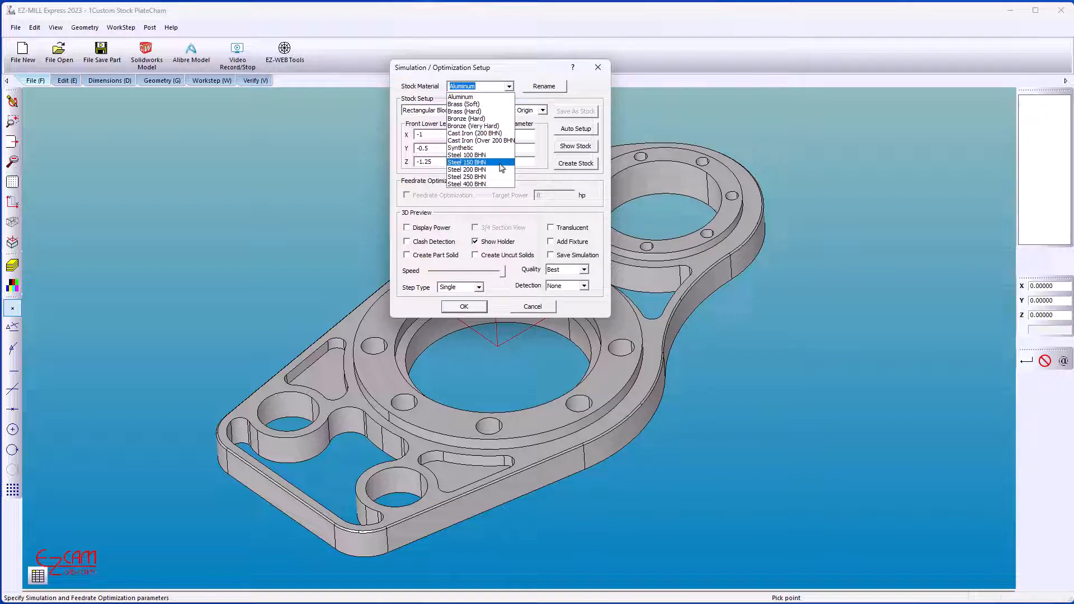
mouse_move(500, 112)
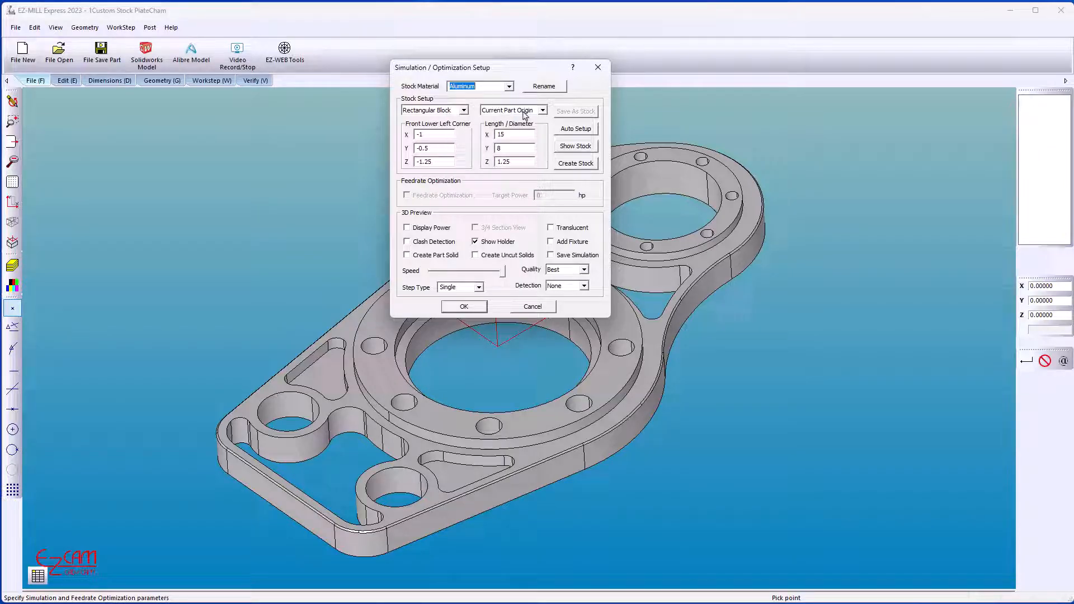
left_click(575, 128)
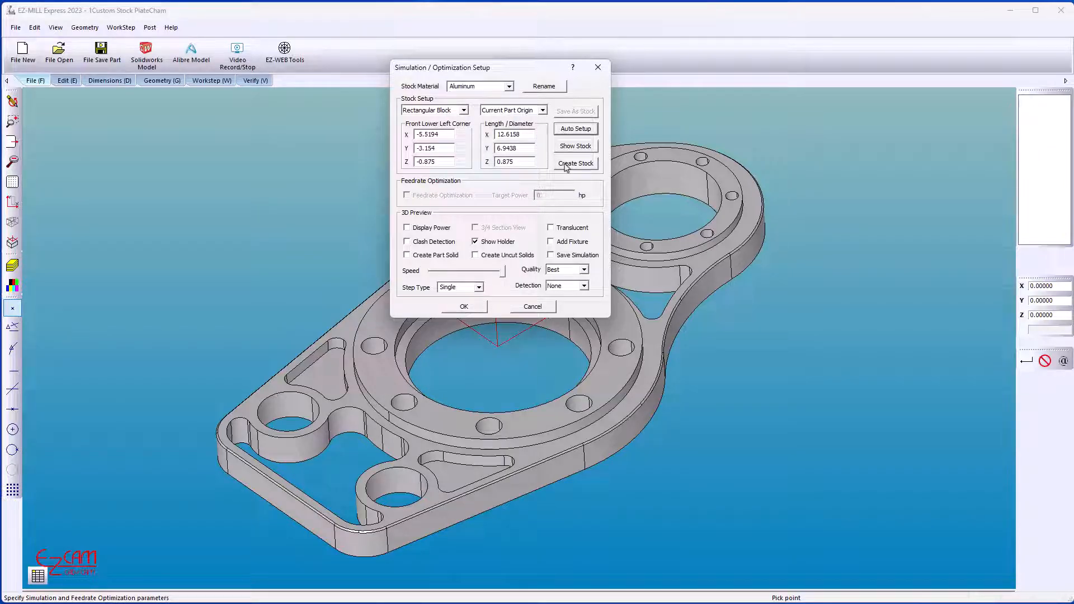
left_click(576, 163)
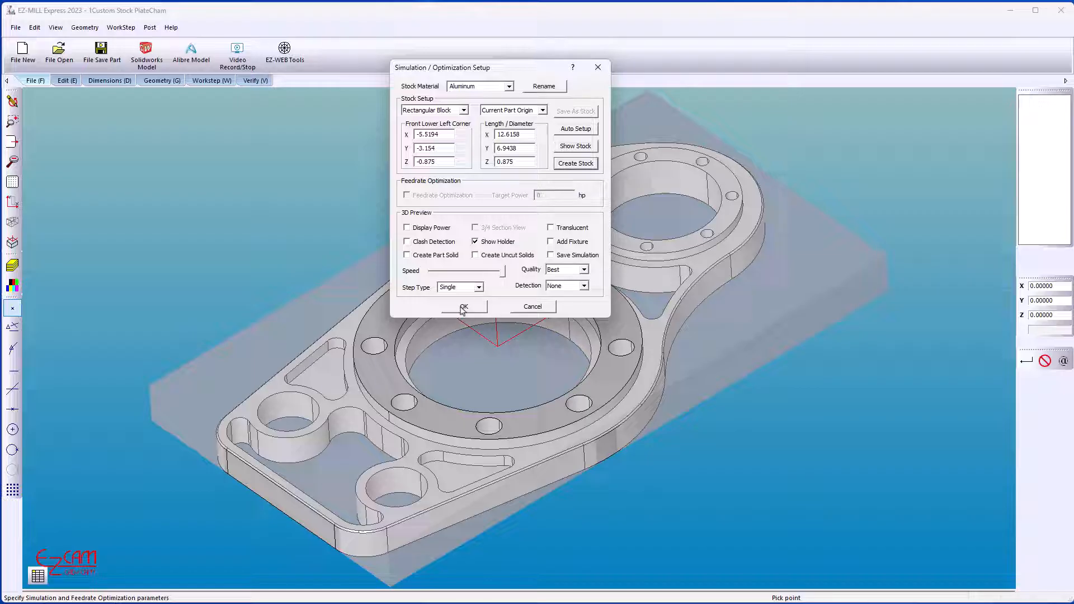
left_click(463, 307)
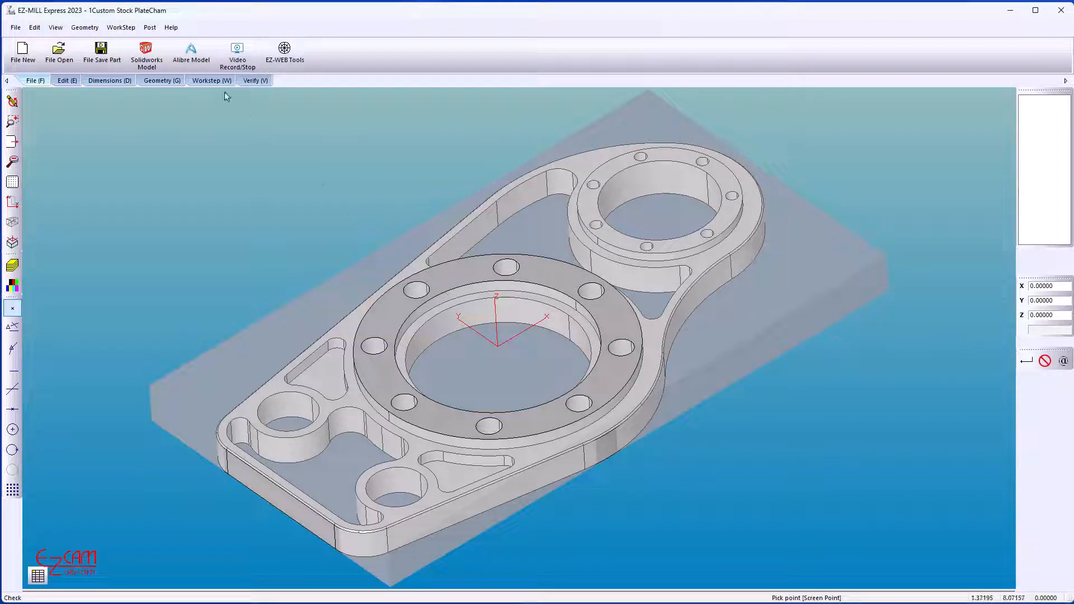
Create facing workstep Face1 from the 1 Flat Face template with Cycle Data checked.
left_click(211, 80)
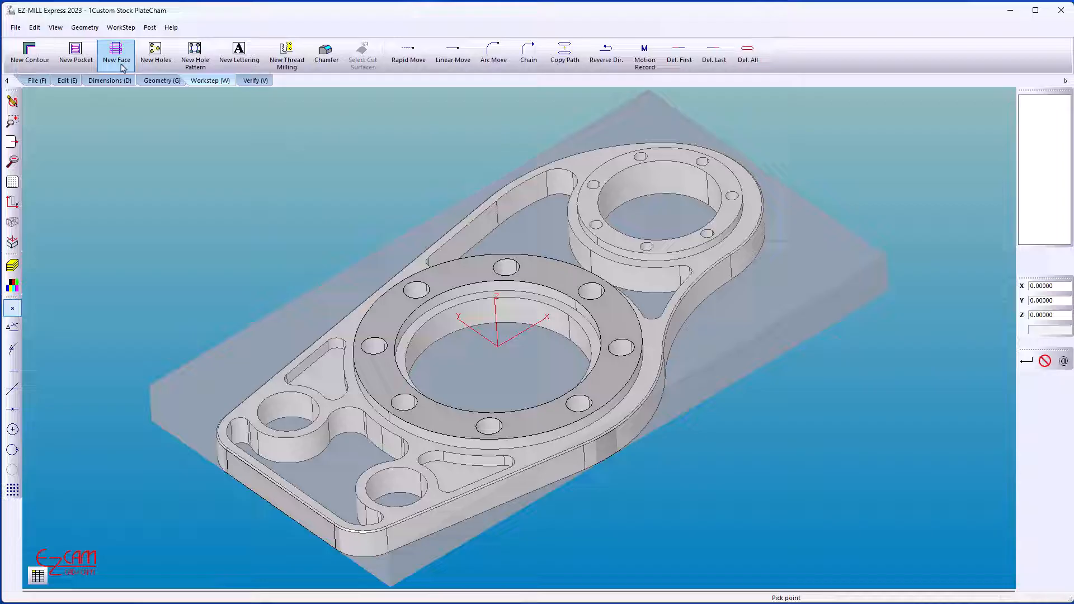
left_click(115, 49)
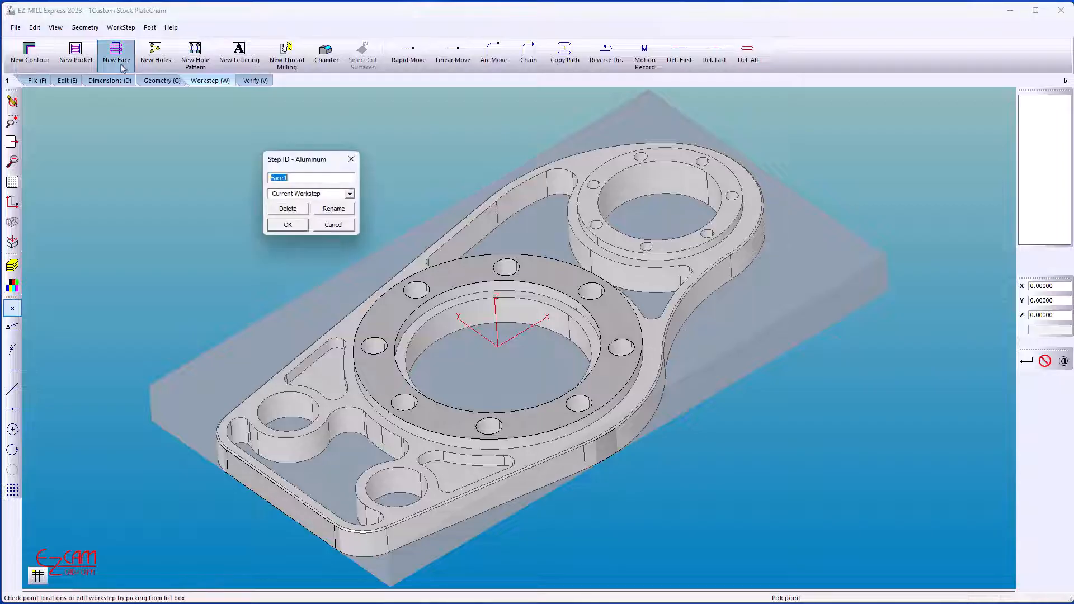
left_click(349, 193)
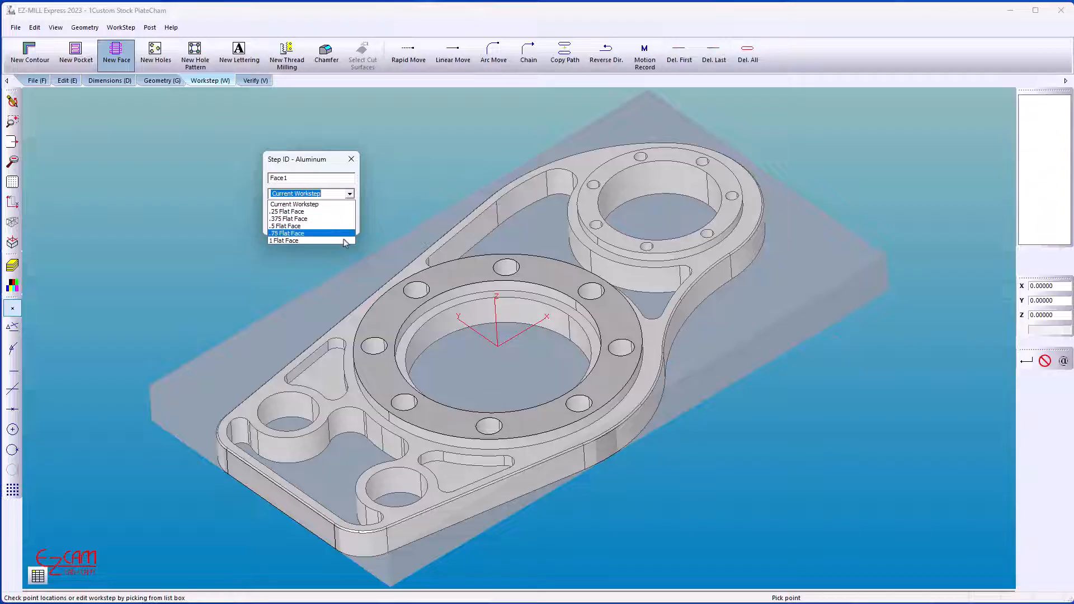
left_click(284, 240)
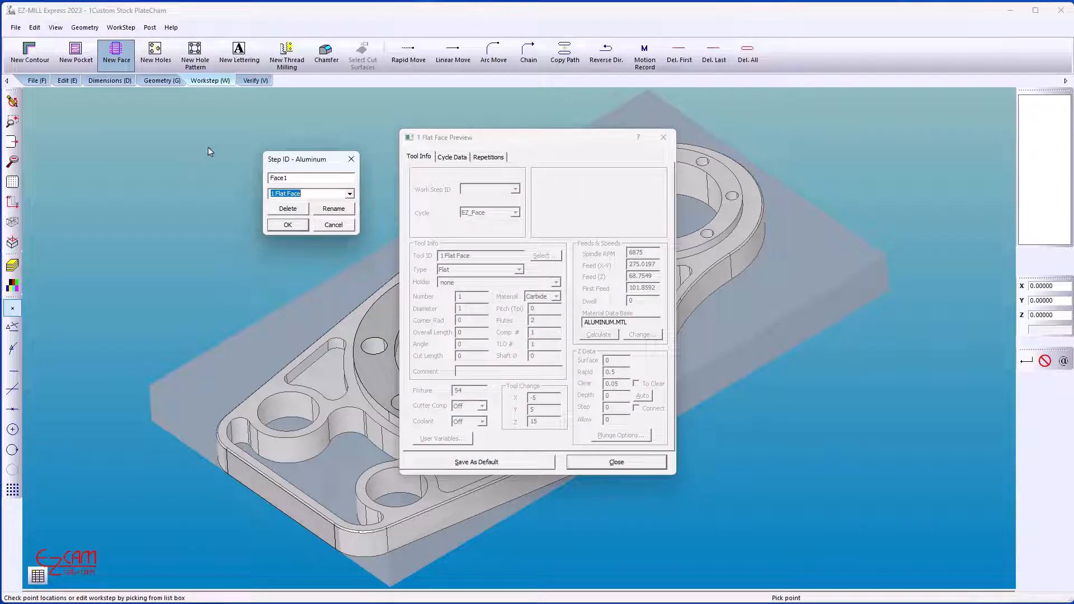
left_click(452, 157)
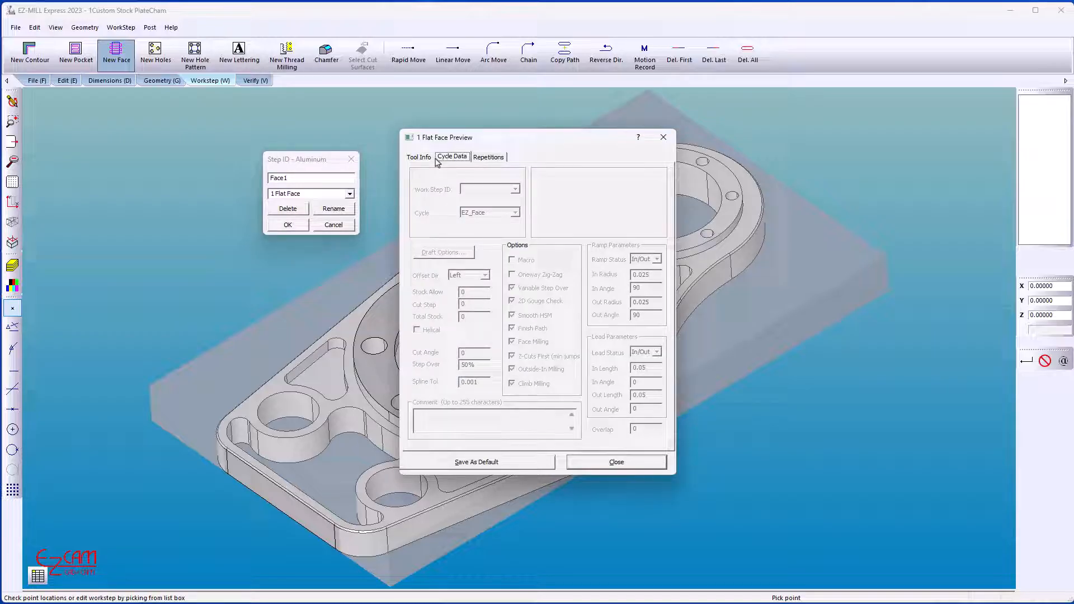
left_click(419, 157)
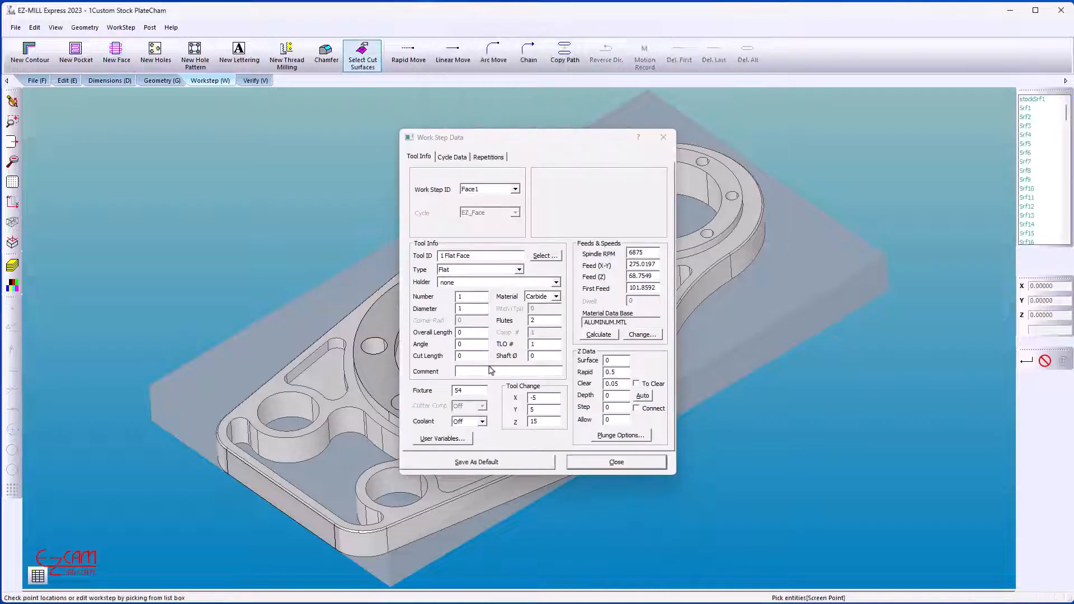
Set Face1's tool diameter to .875, recalculate feeds, and save it as the .875 Flat Face template.
left_click(470, 309)
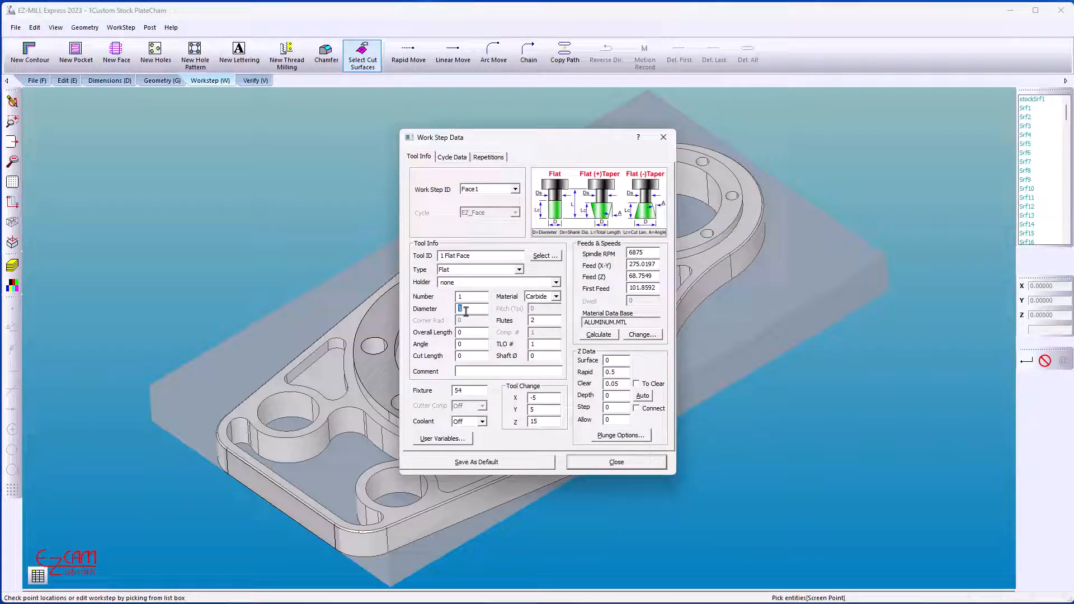
type(".875")
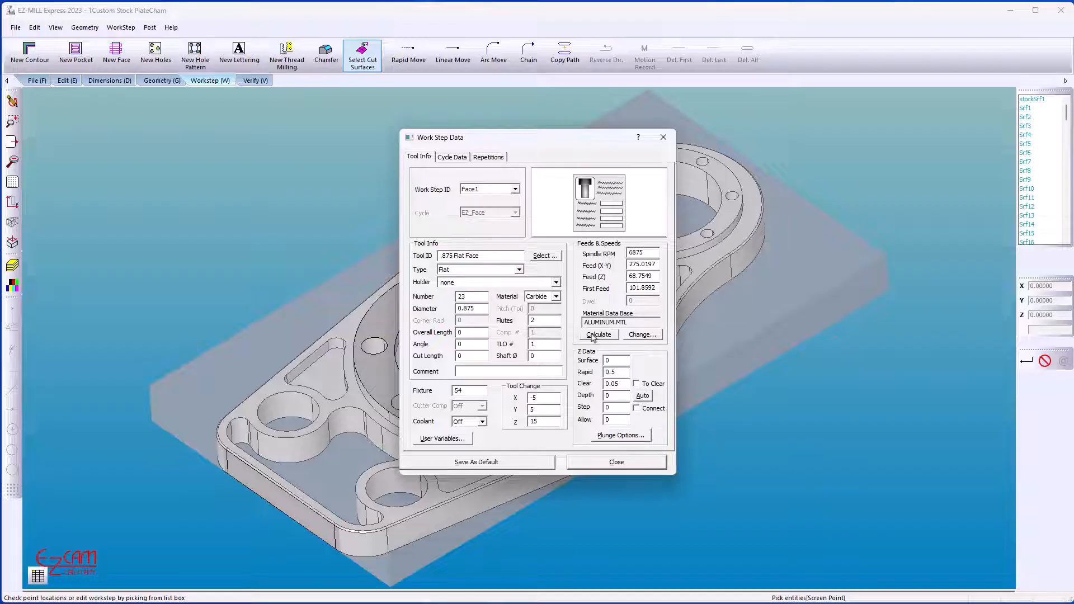
left_click(598, 333)
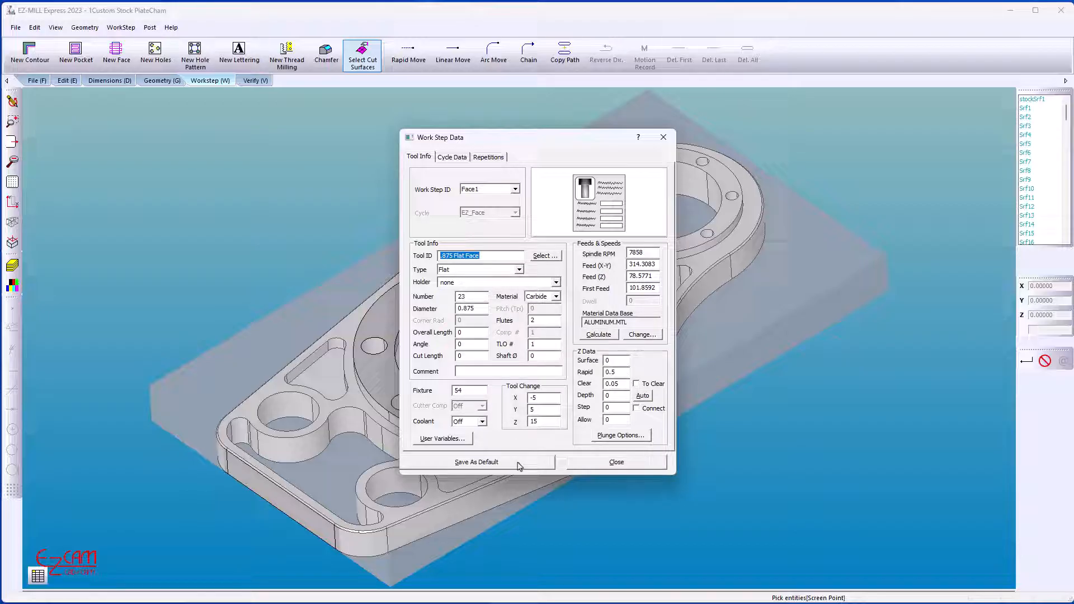
right_click(279, 177)
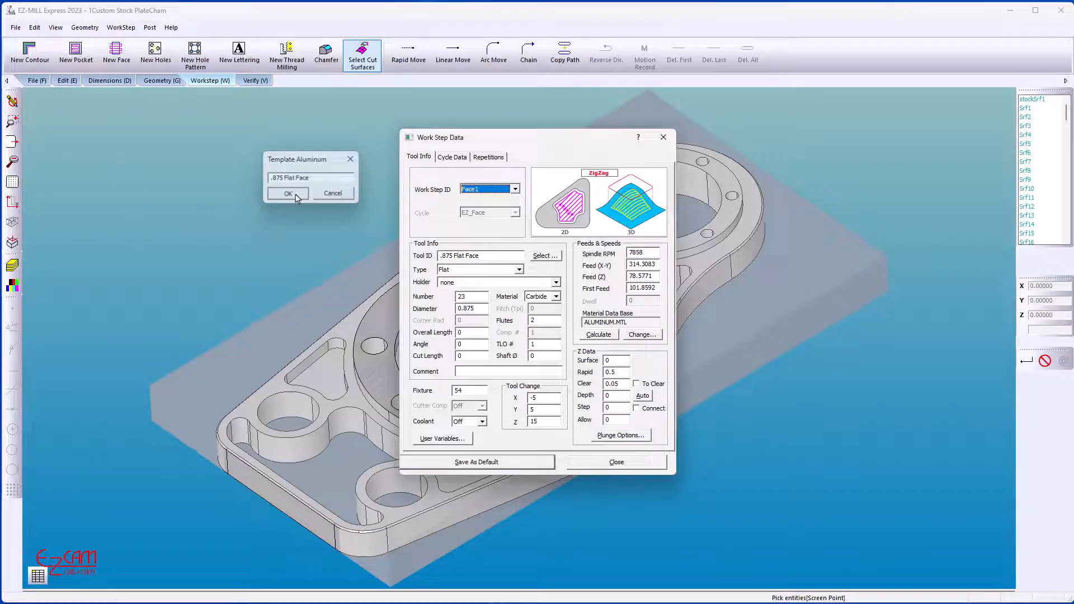
left_click(287, 193)
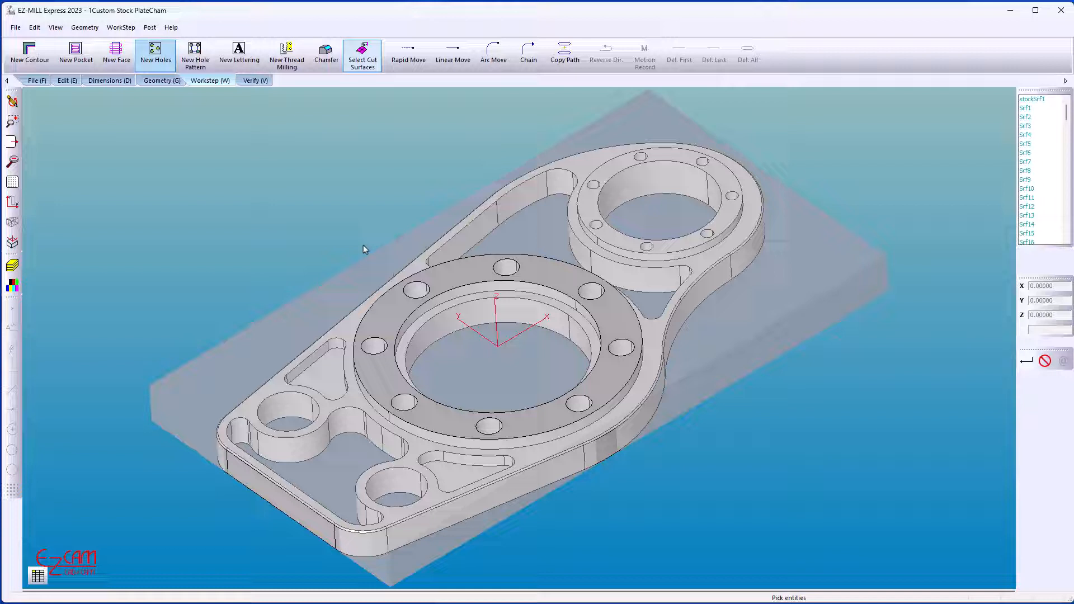
Select the stock surfaces for Face1 so it appears in the workstep list.
left_click(121, 27)
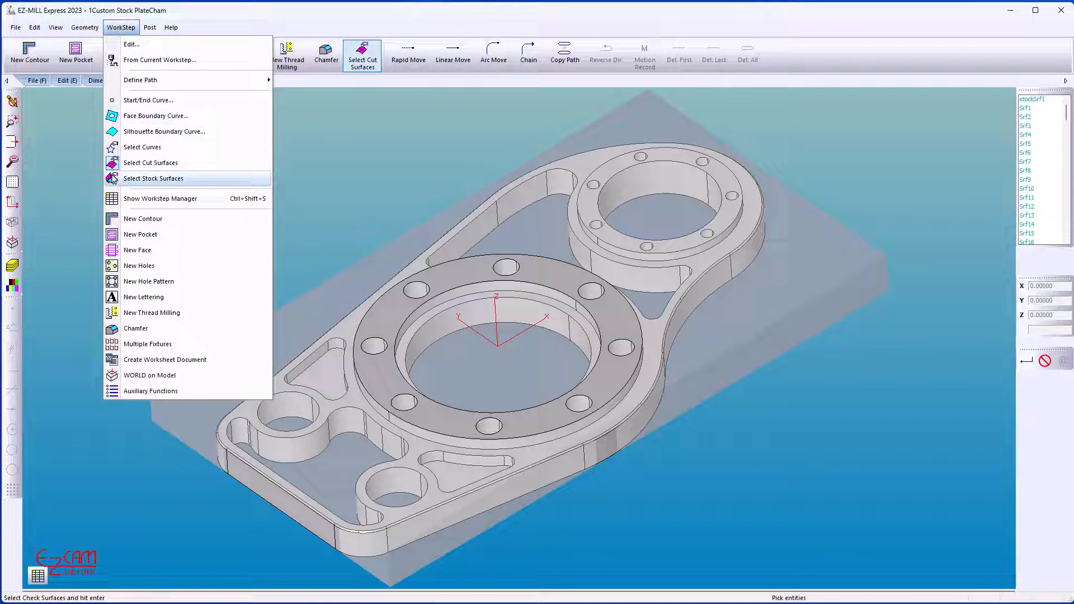
left_click(152, 177)
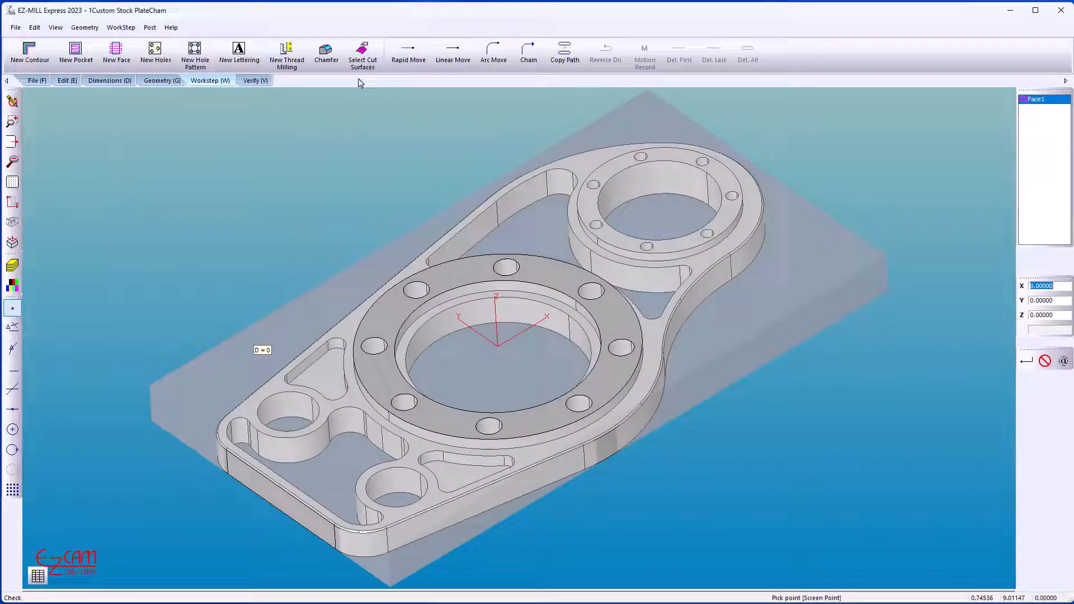
left_click(363, 56)
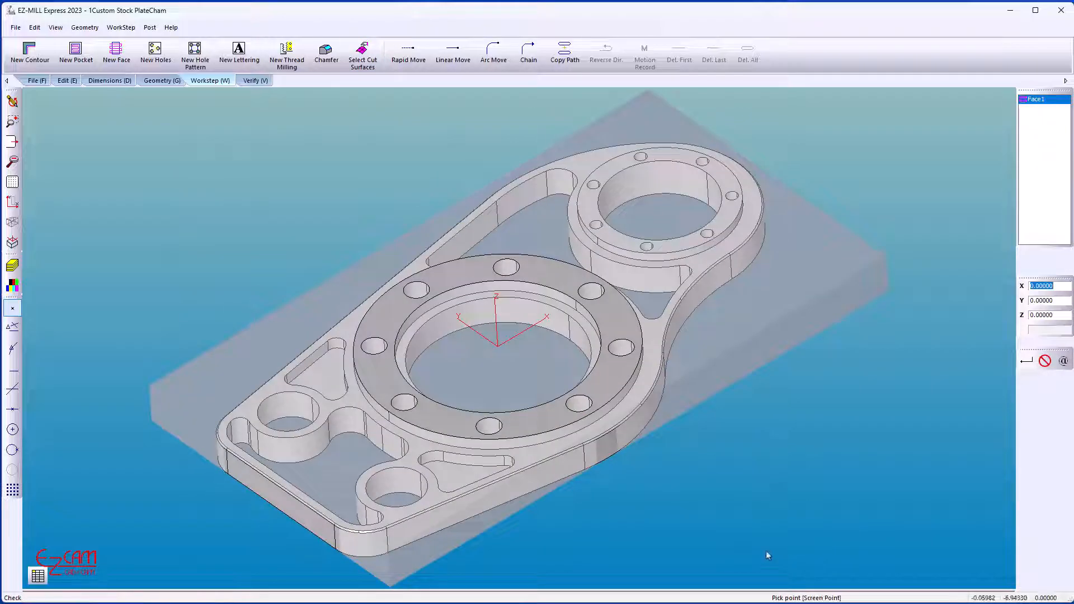
Verify the Face1 toolpath and run the 3D cut preview.
left_click(255, 81)
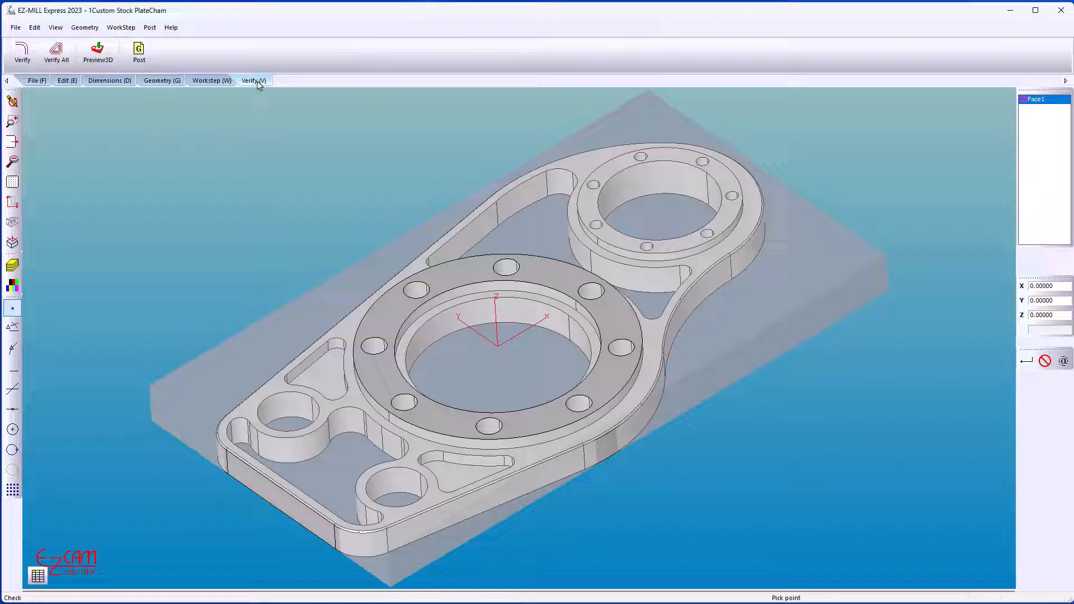
left_click(21, 49)
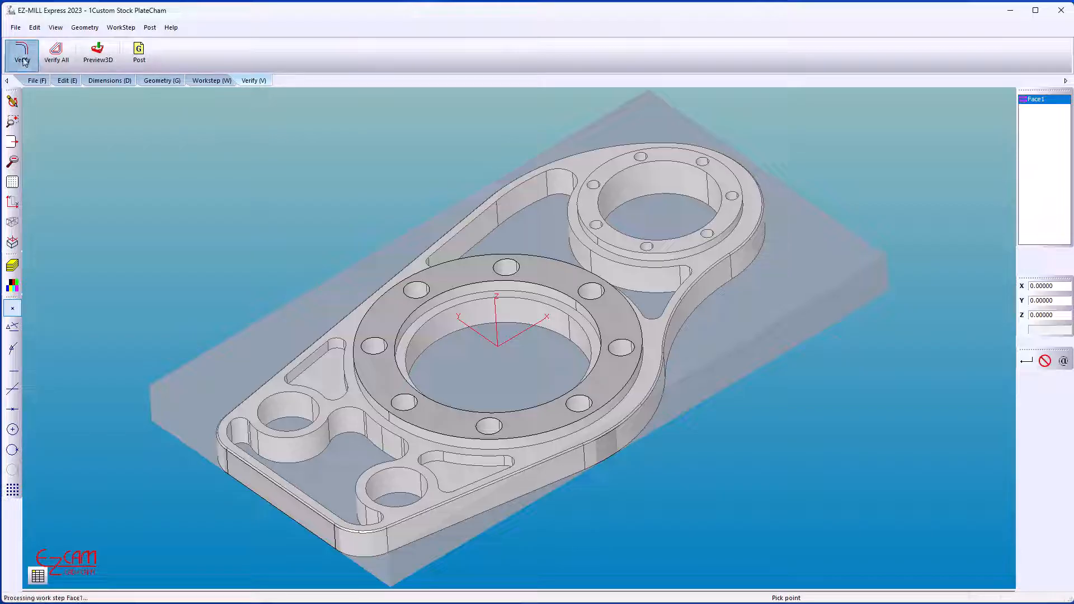
left_click(98, 51)
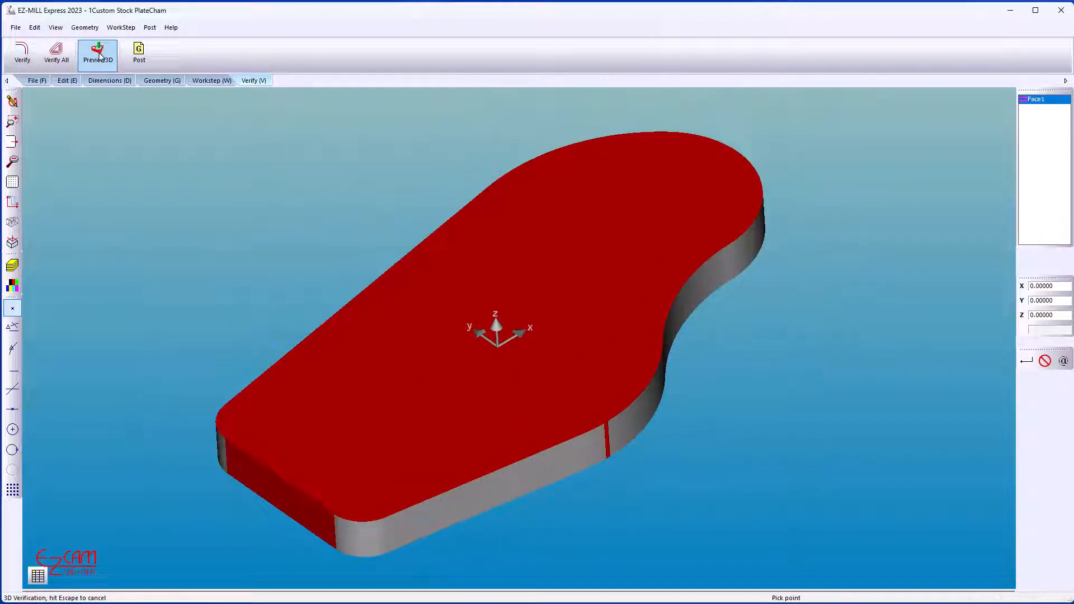
left_click(99, 49)
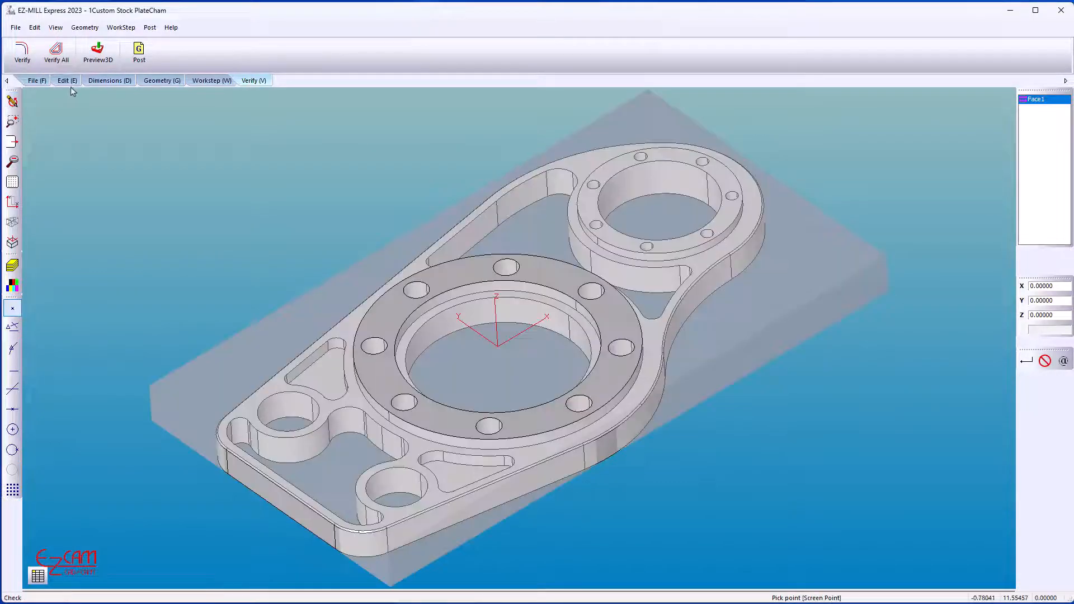
Blank the stock block so only the plate part shows.
left_click(65, 81)
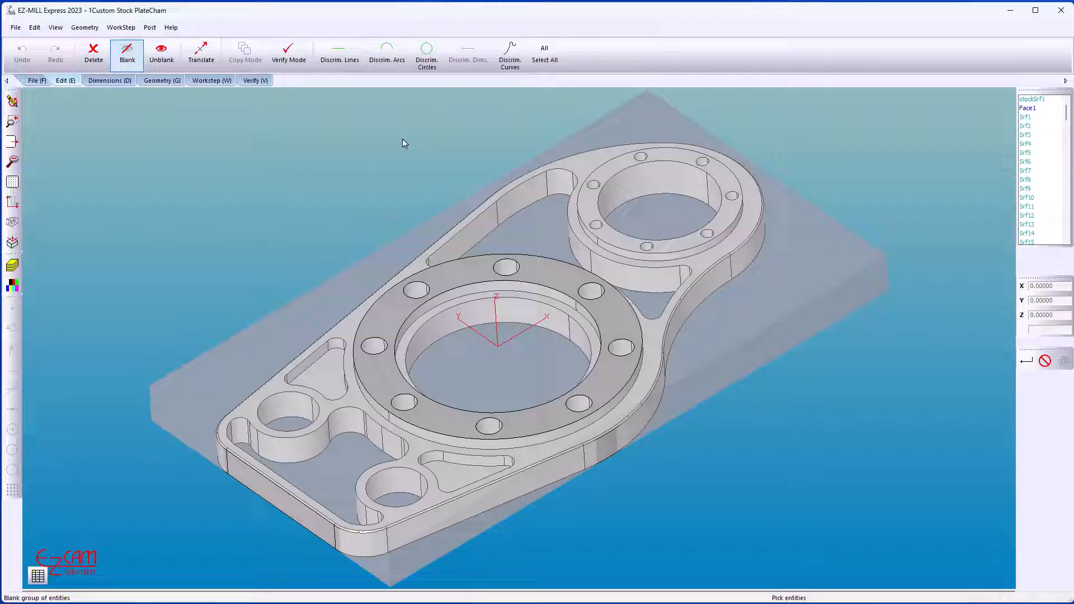
left_click(128, 47)
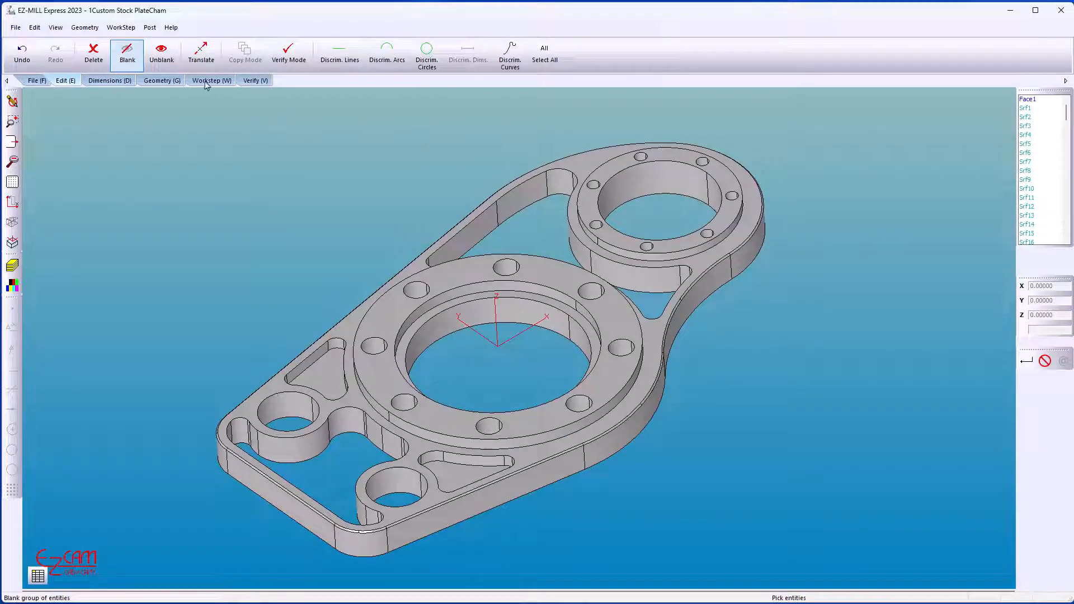
Create the Contour1 workstep so it sits under Face1 in the list.
left_click(210, 80)
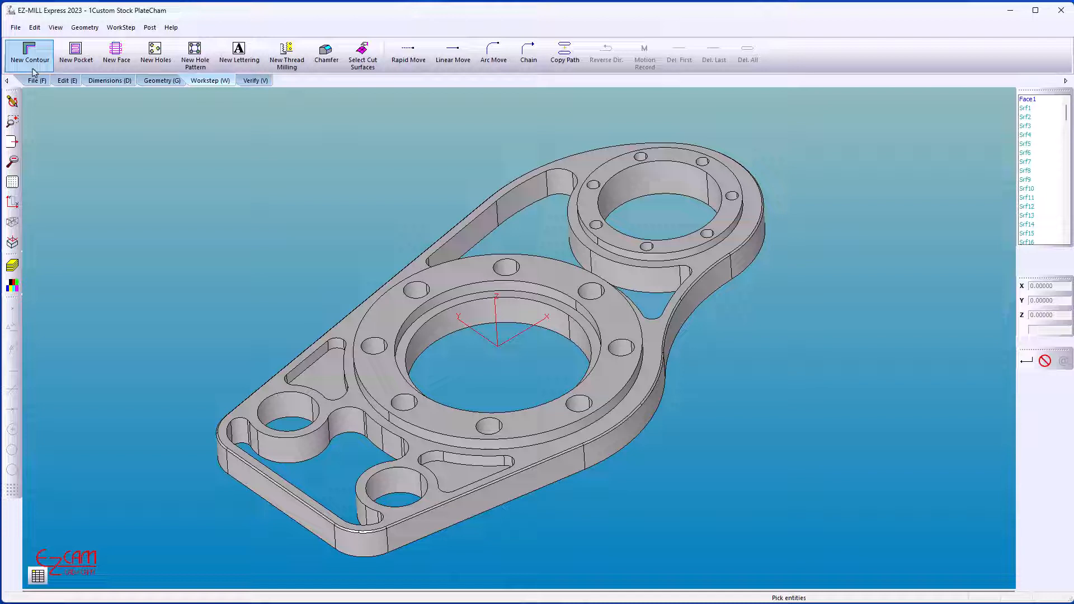
left_click(30, 46)
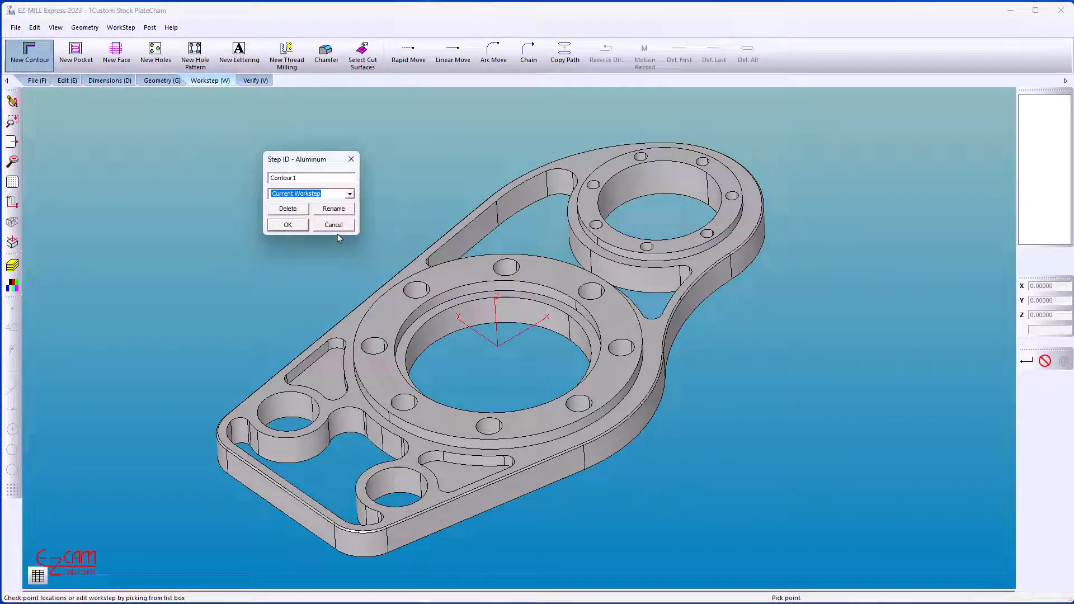
left_click(288, 224)
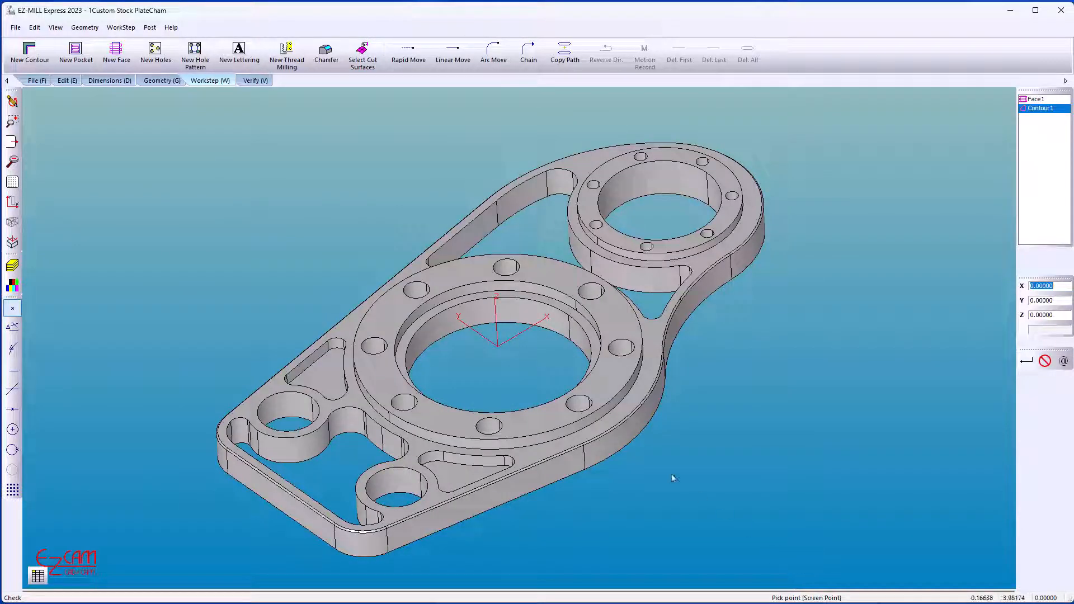
left_click(76, 47)
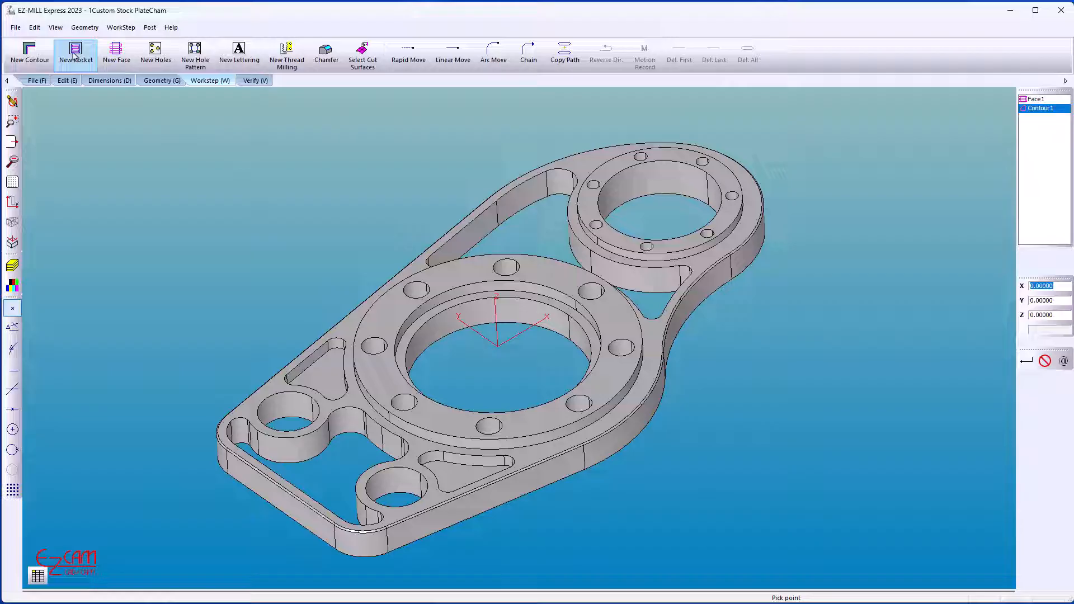
Create the Pocket1 workstep after Contour1.
left_click(76, 49)
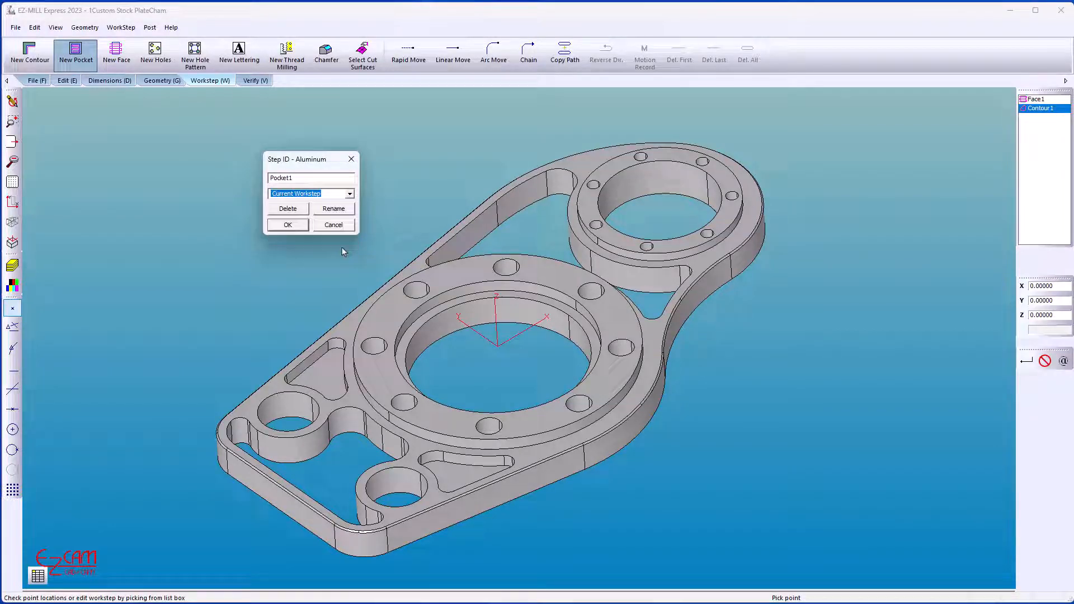
left_click(287, 225)
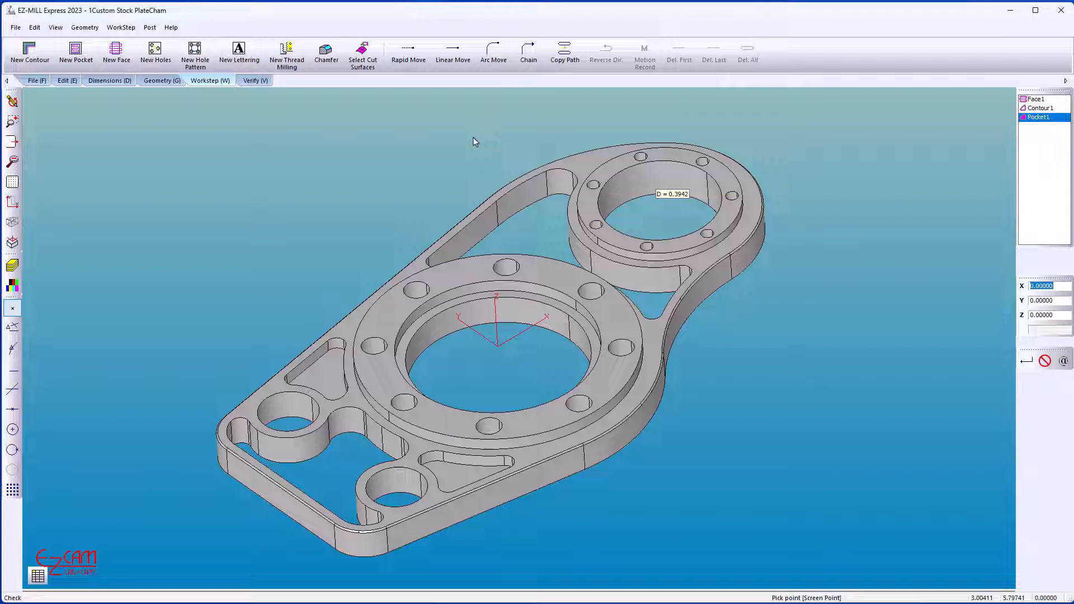
Verify Pocket1's spiral toolpaths in the bores and pockets, rotating the part to inspect them.
left_click(255, 81)
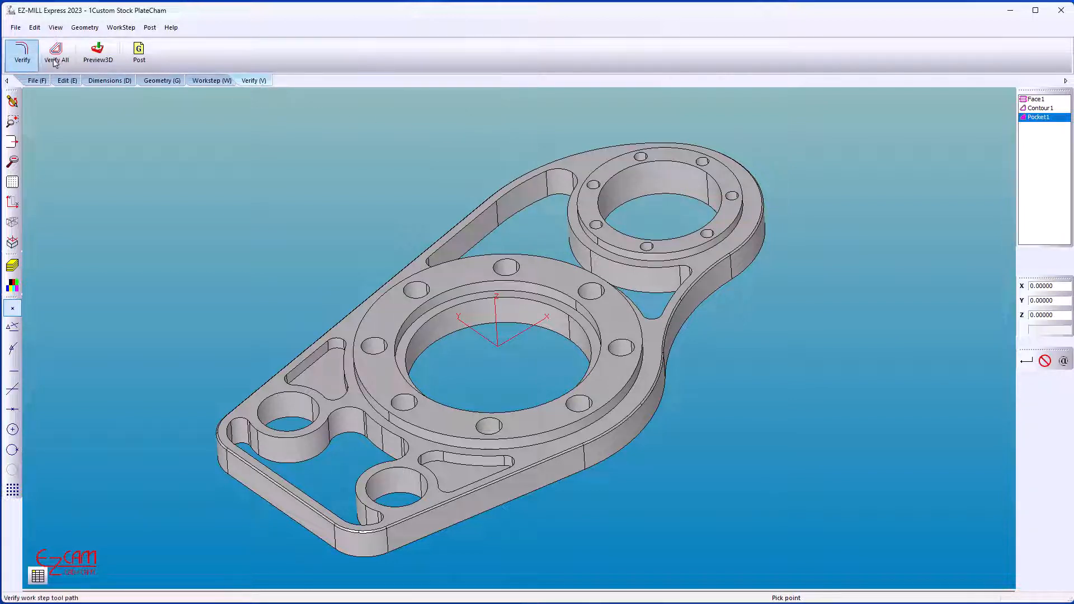
left_click(22, 50)
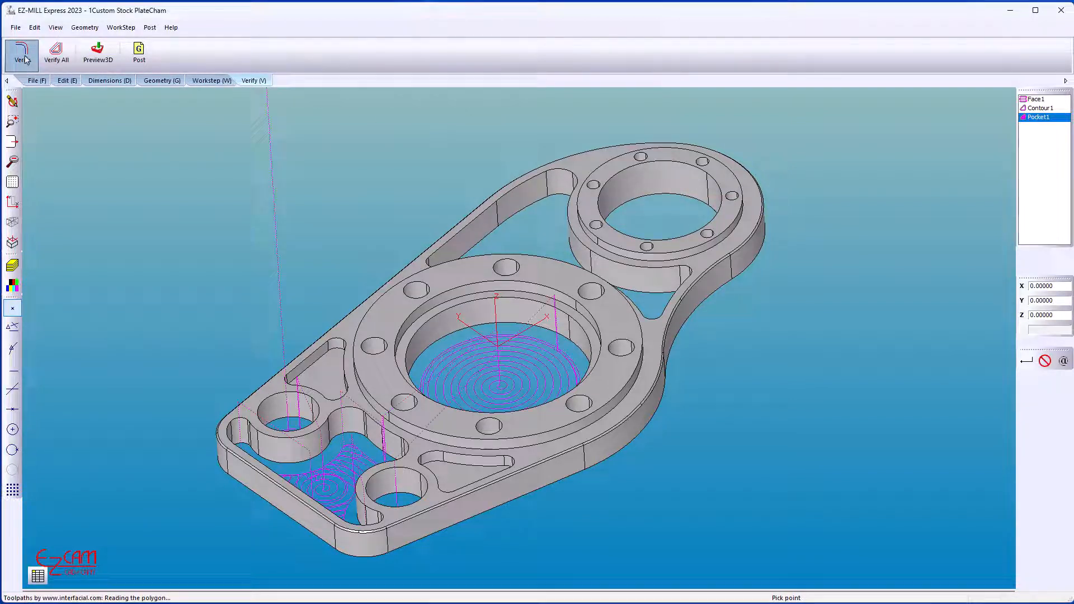
left_click(21, 49)
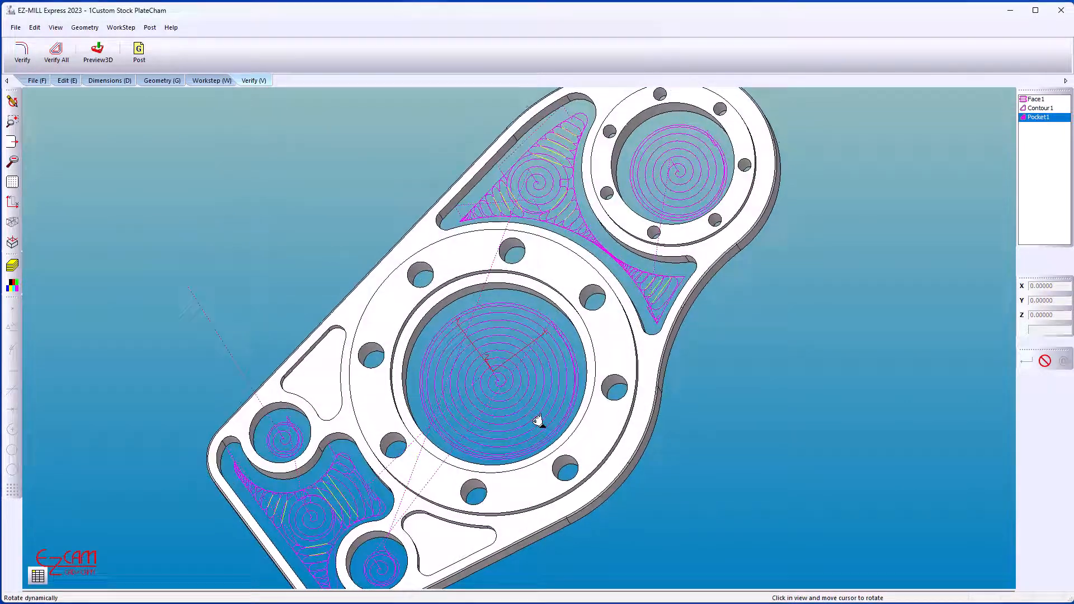
left_click_drag(539, 422, 567, 284)
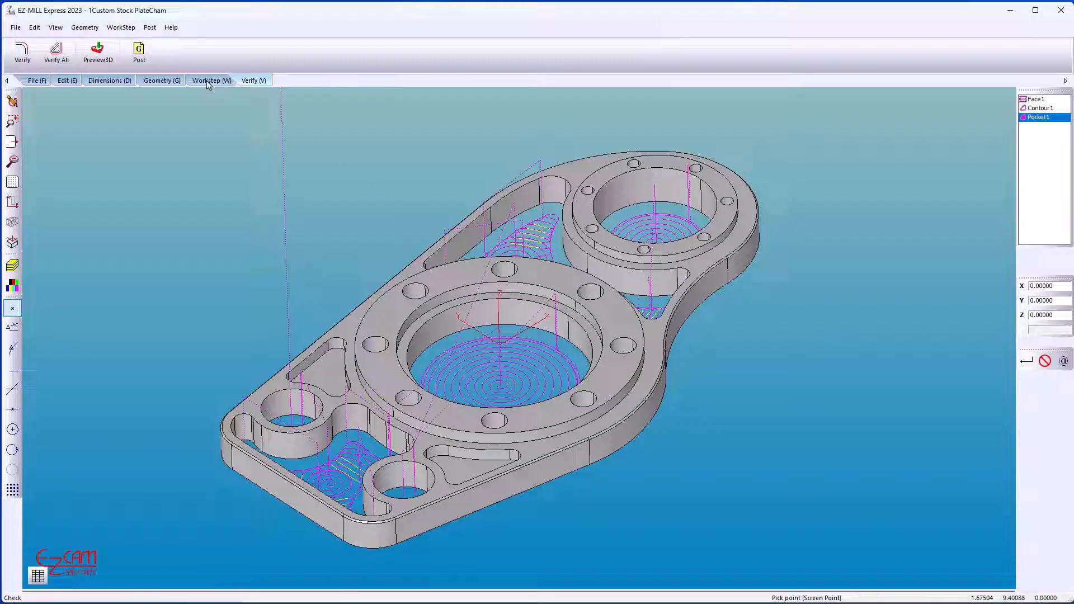
left_click(210, 80)
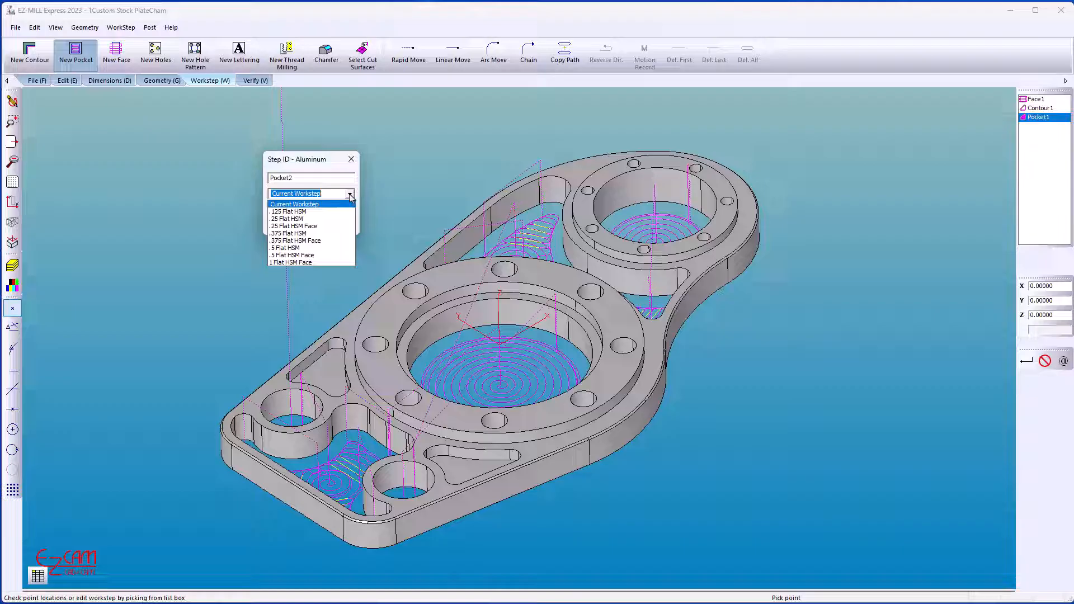
Create Pocket2 on the two small triangular pockets and verify its toolpath.
left_click(287, 219)
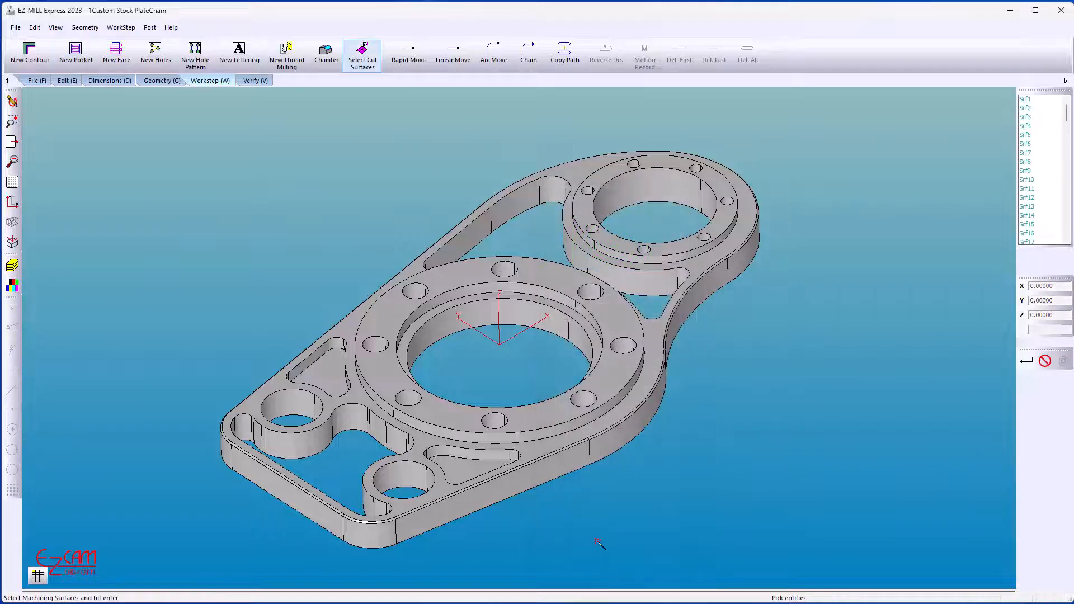
left_click(321, 378)
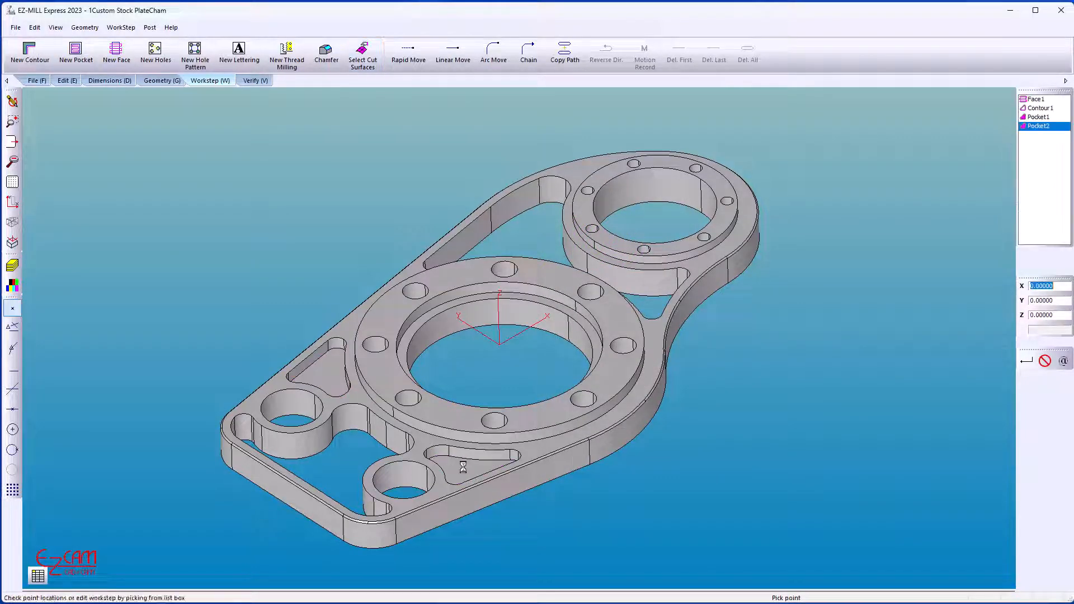
left_click(255, 81)
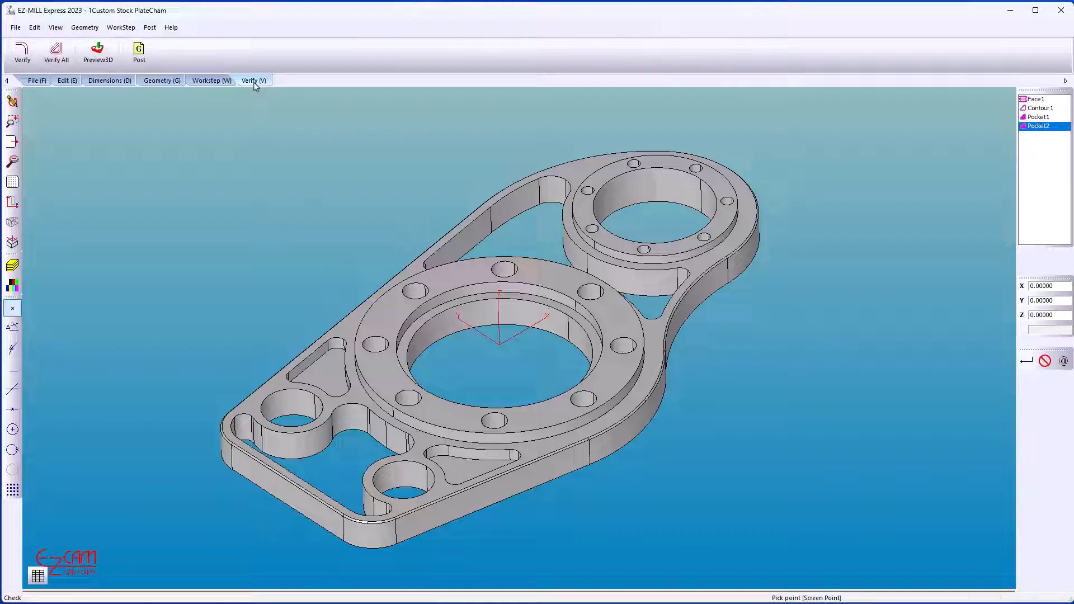
left_click(25, 47)
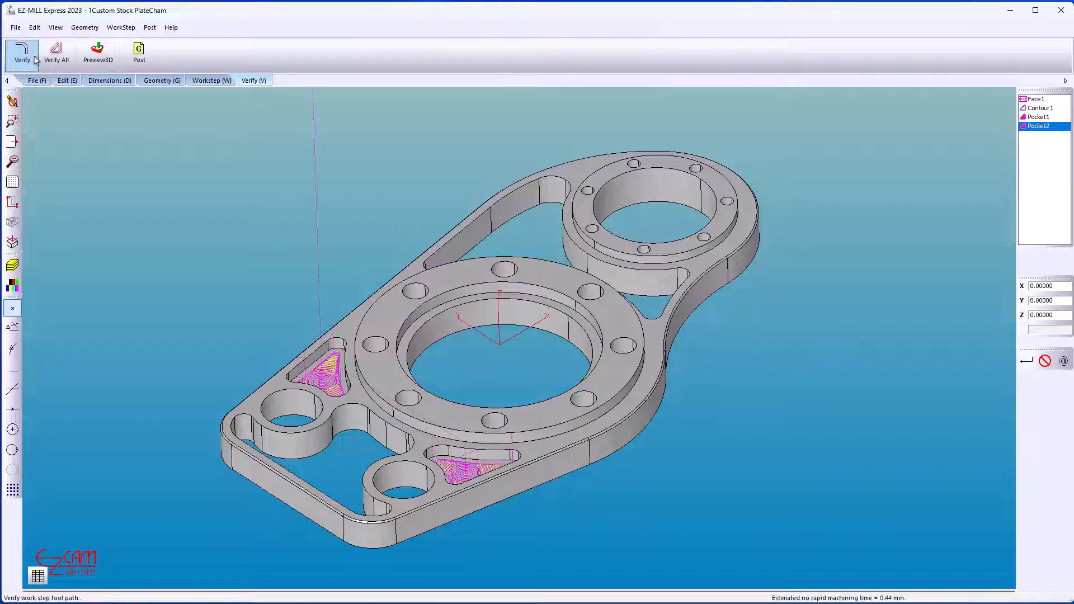
left_click(210, 81)
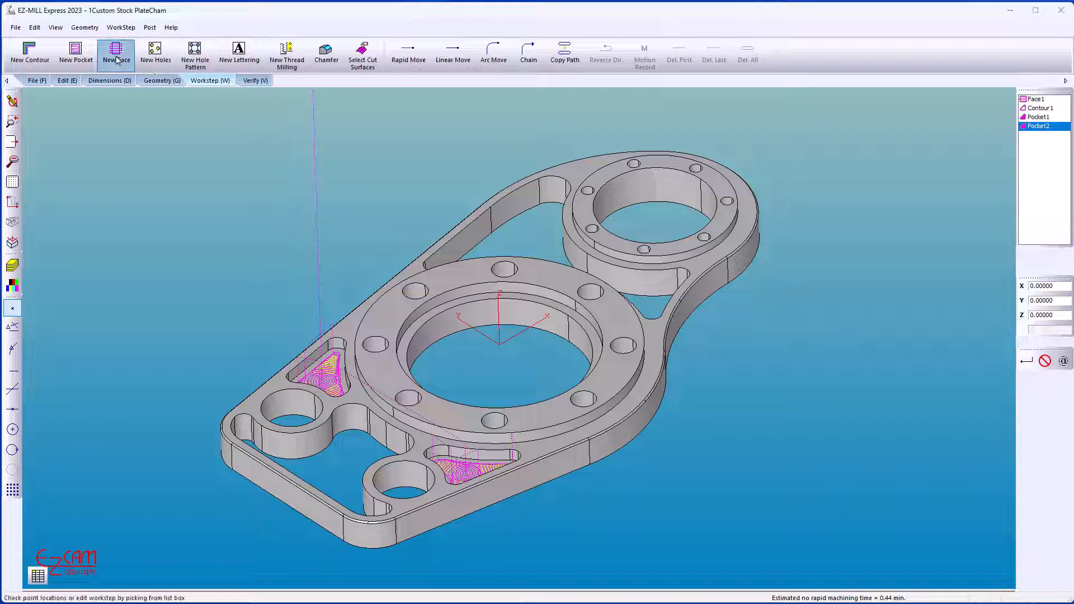
Add Face2 from its cut surfaces, then Face3 using the .75 Flat Face tool.
left_click(115, 47)
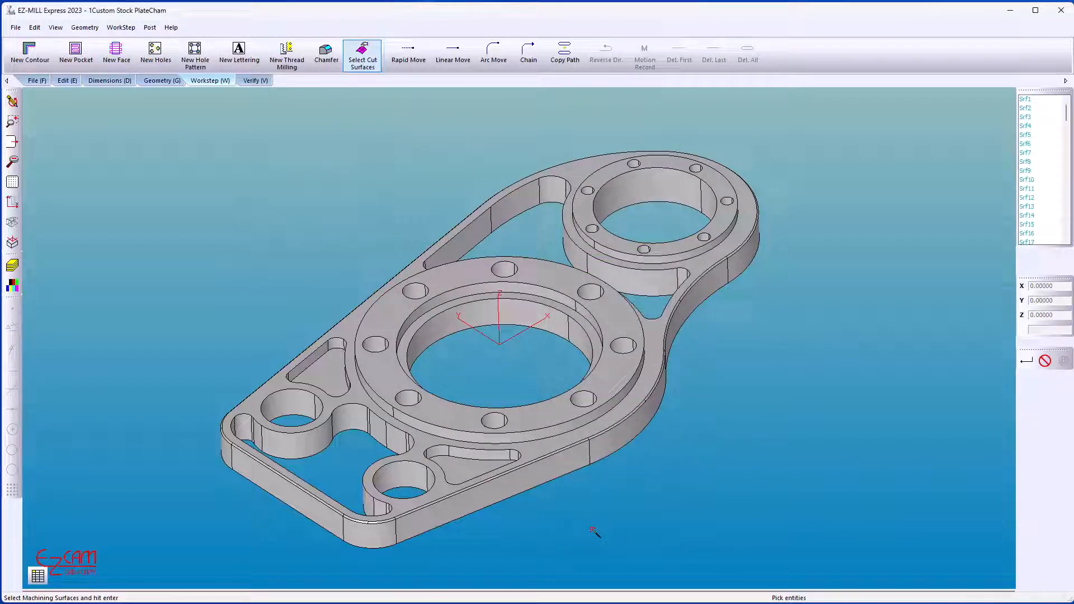
mouse_move(617, 427)
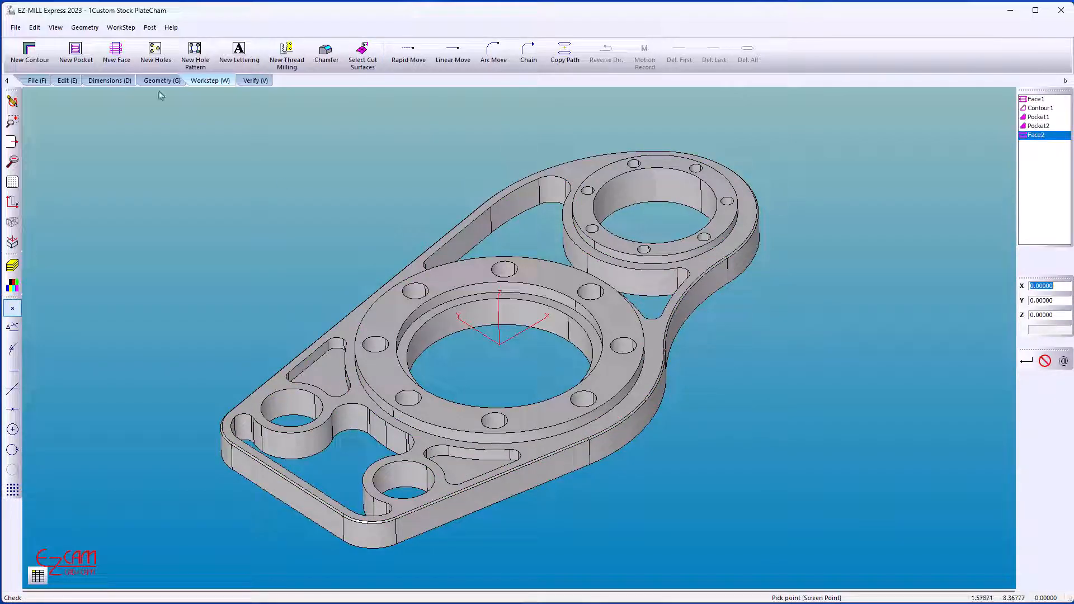
left_click(116, 47)
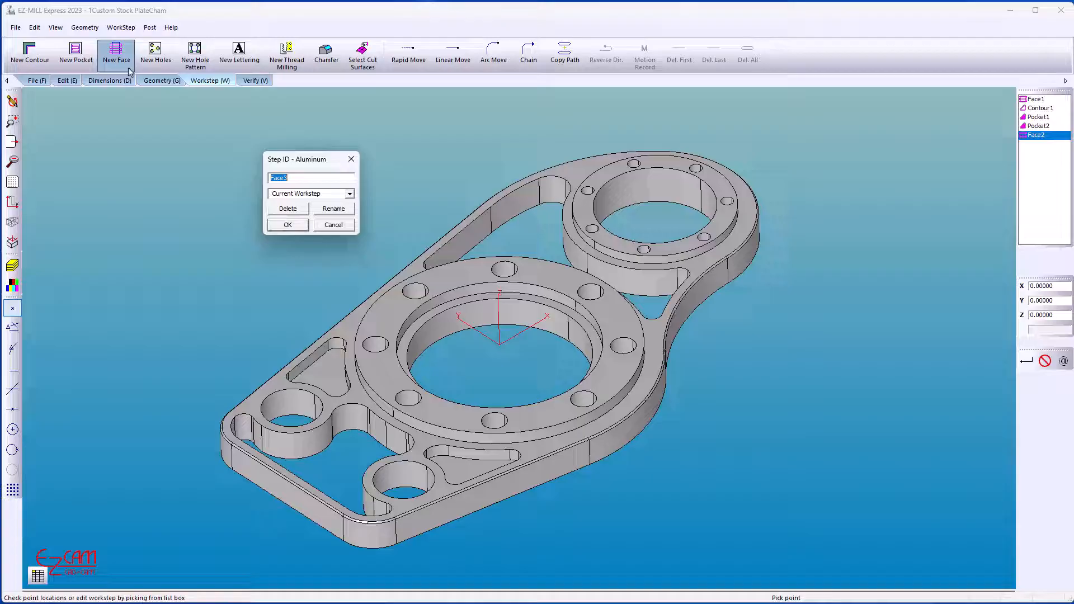
left_click(349, 194)
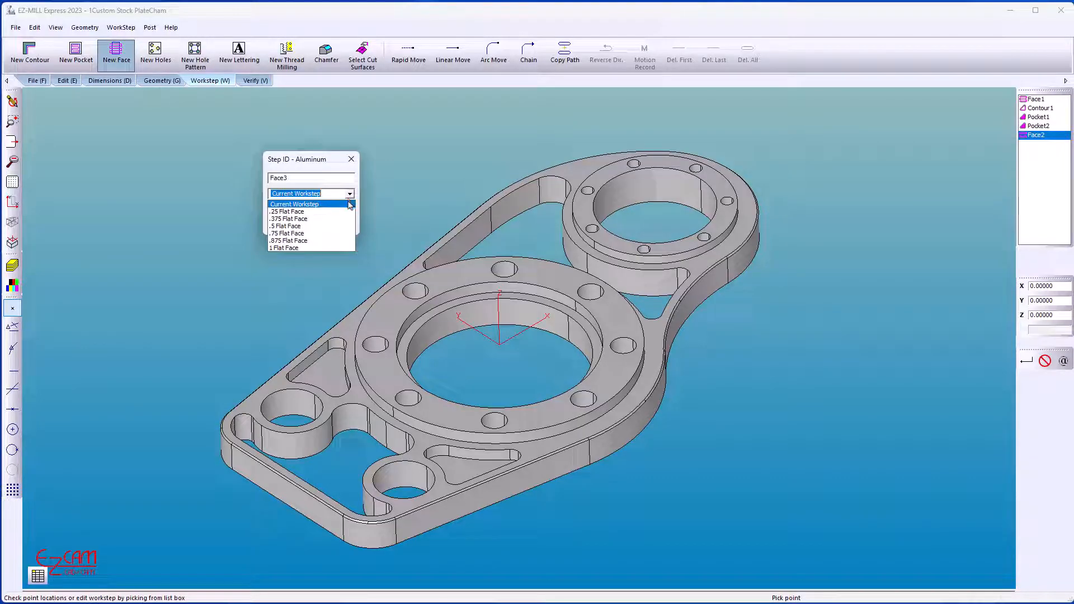
left_click(286, 232)
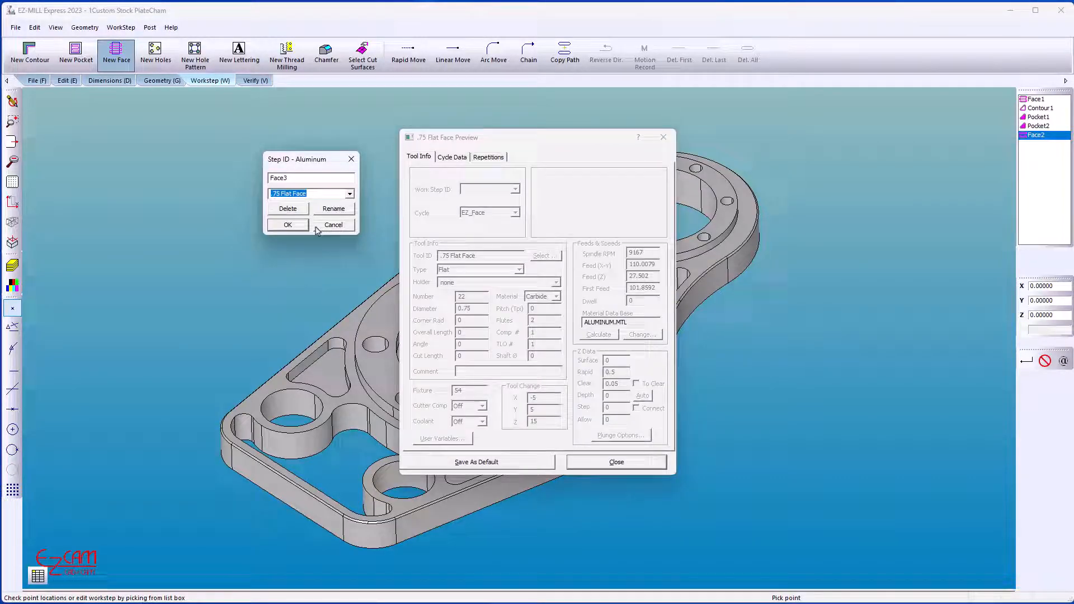
left_click(287, 224)
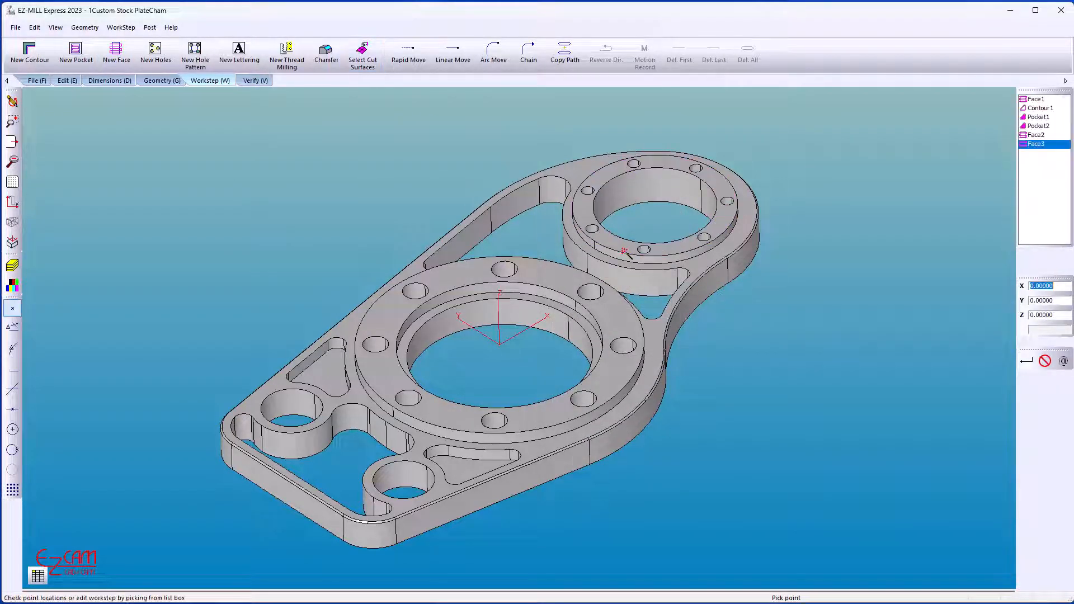
left_click(255, 81)
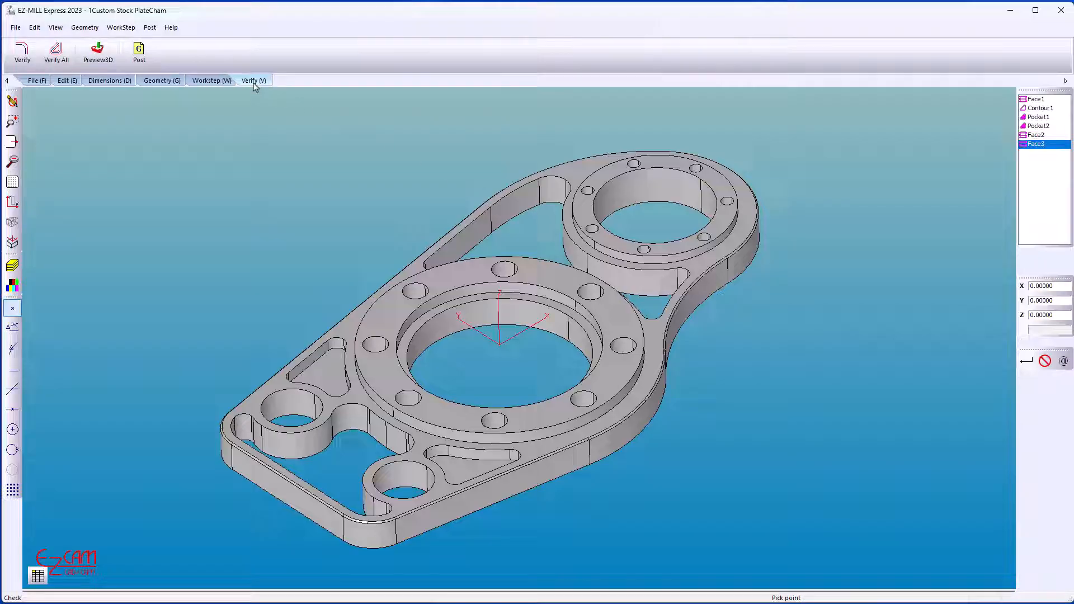
Verify All six worksteps (about 7.52 min machining) and start the Preview3D cut simulation.
left_click(54, 48)
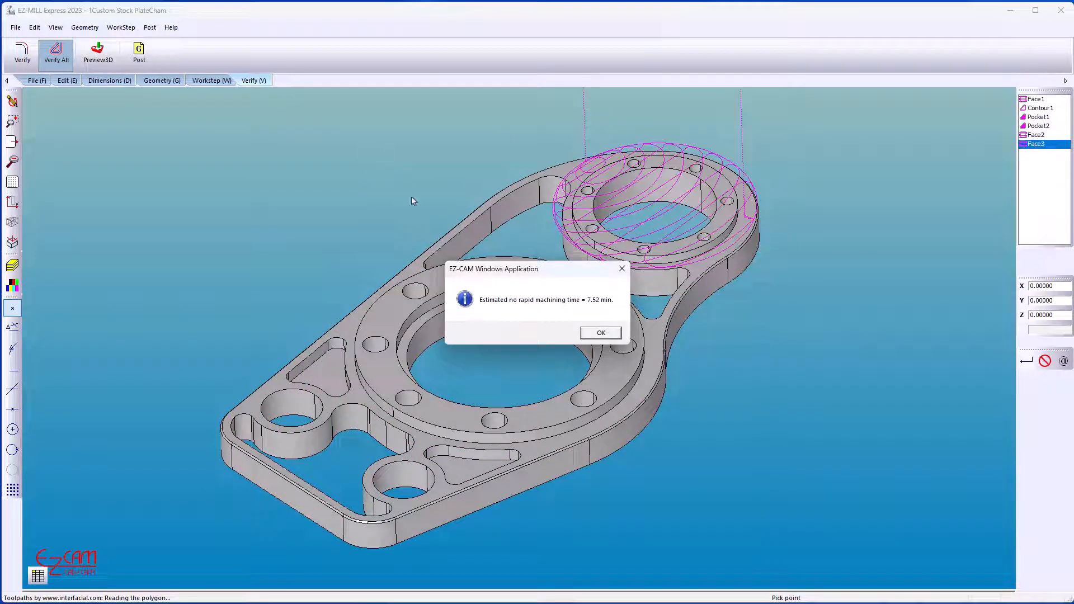
left_click(600, 332)
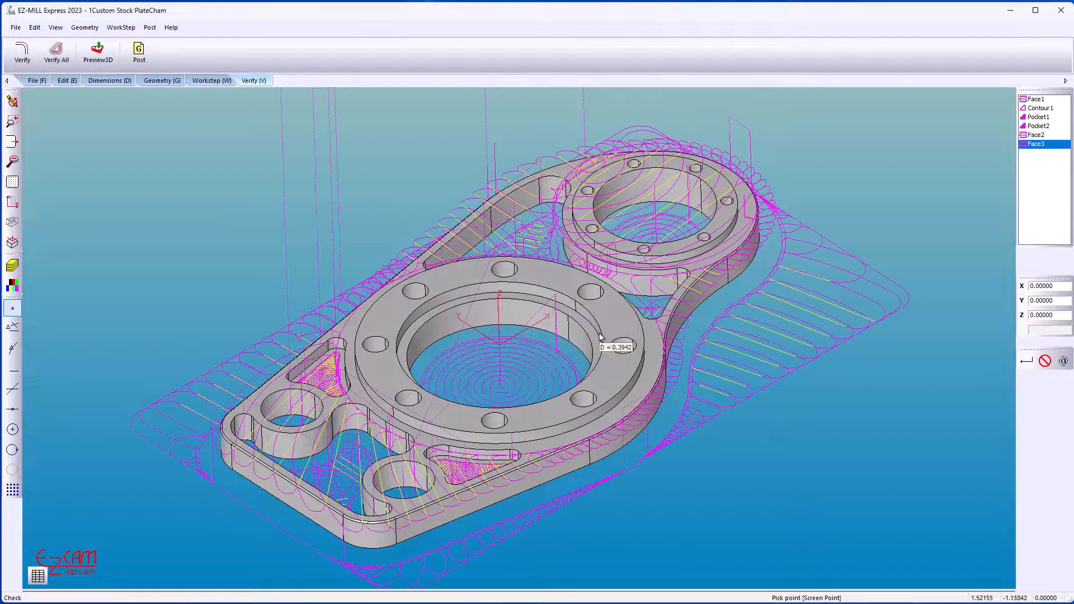
left_click(99, 47)
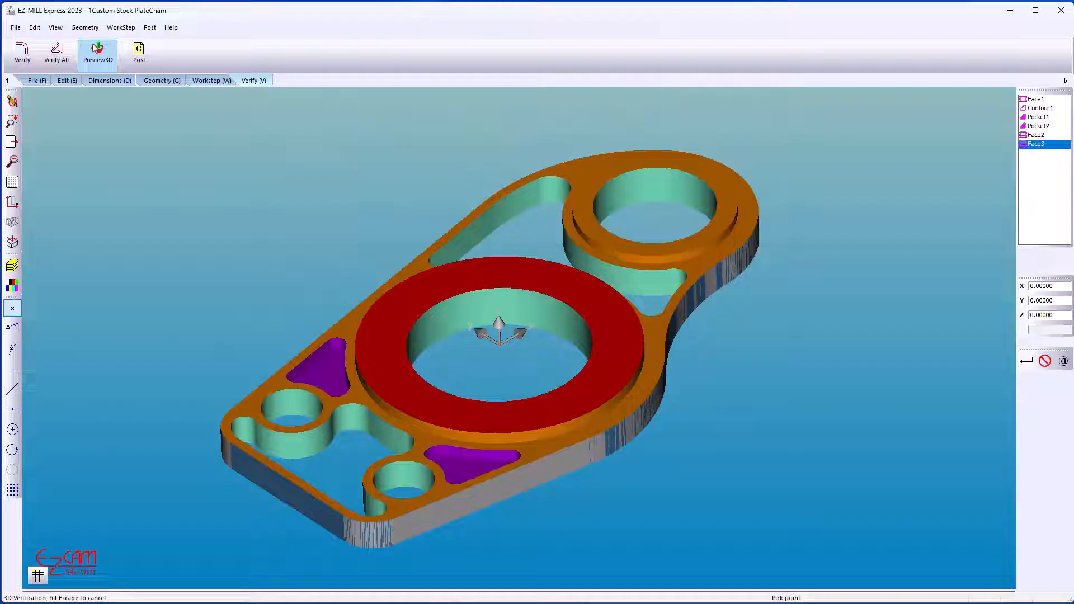
Accept the Stock Setup simulation settings from the Post menu.
left_click(149, 27)
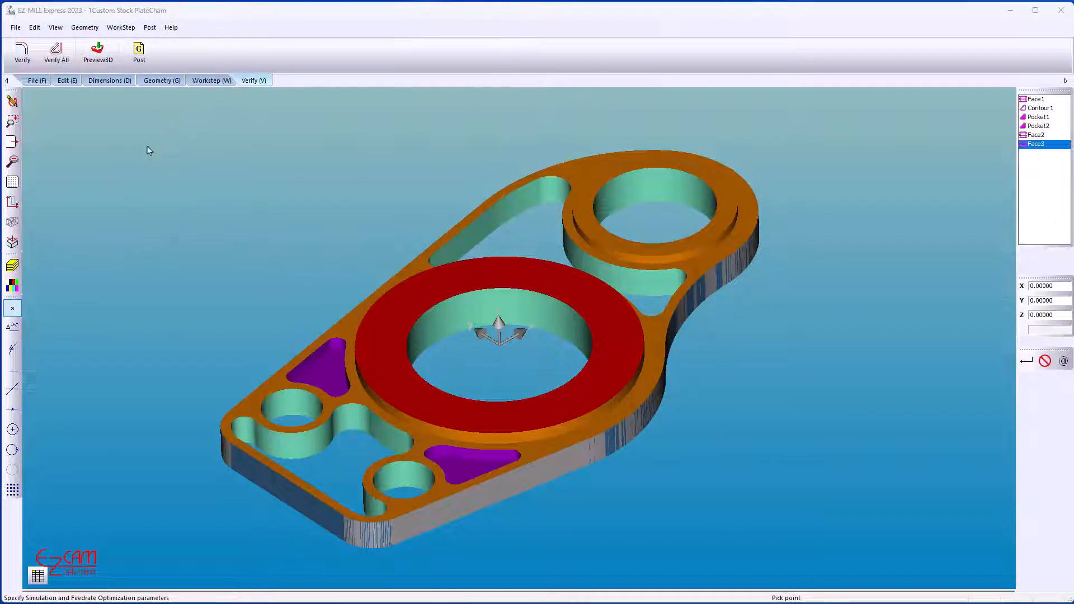
left_click(21, 46)
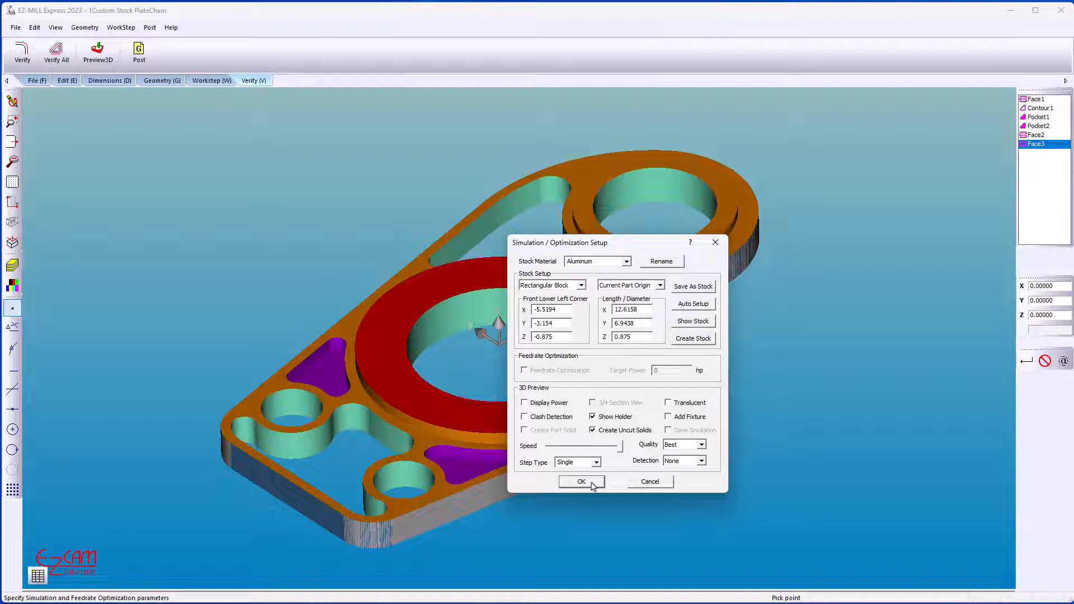
left_click(582, 481)
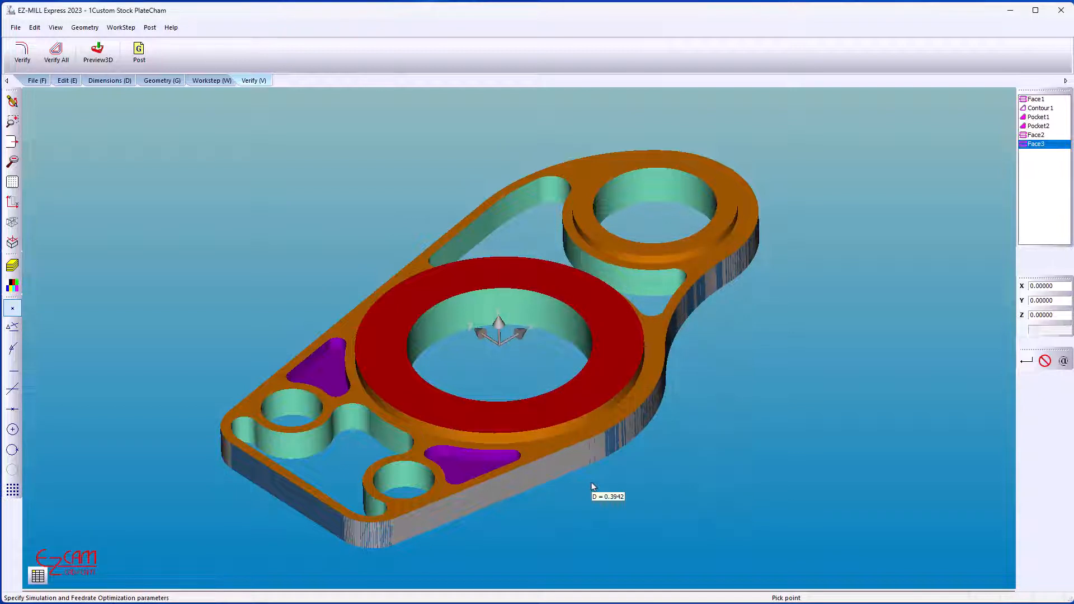
Run the Rapid Cut simulation and rotate the machined plate to inspect it.
left_click(149, 27)
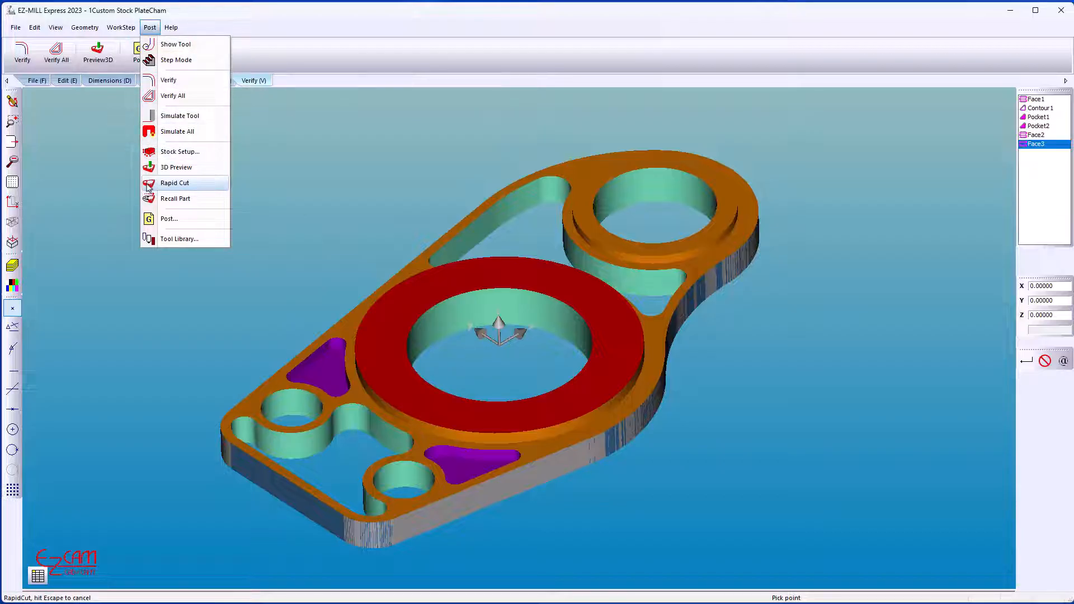
left_click(173, 183)
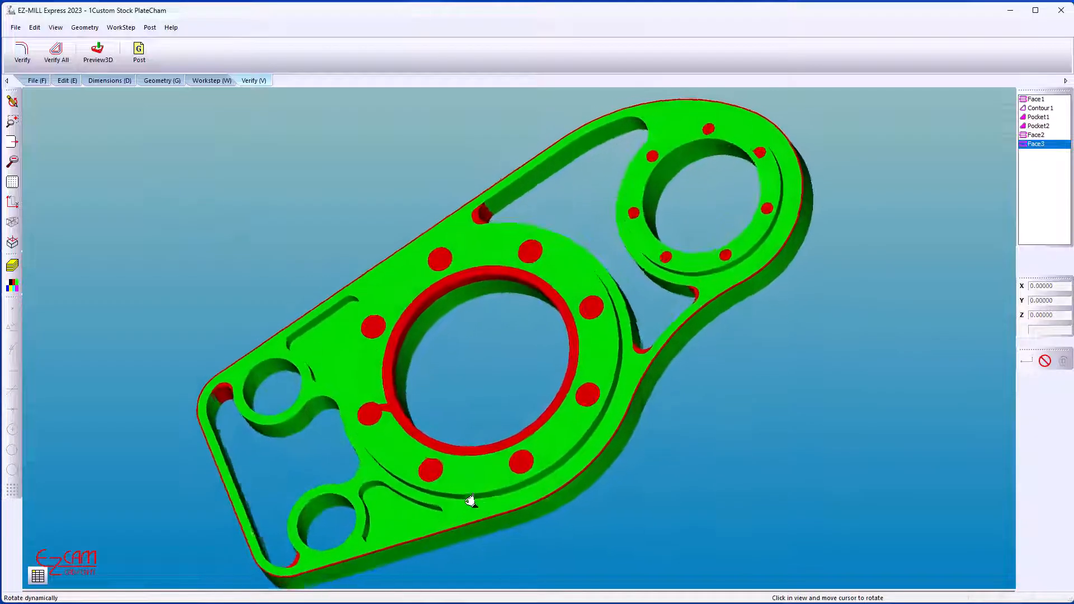
left_click_drag(469, 500, 555, 404)
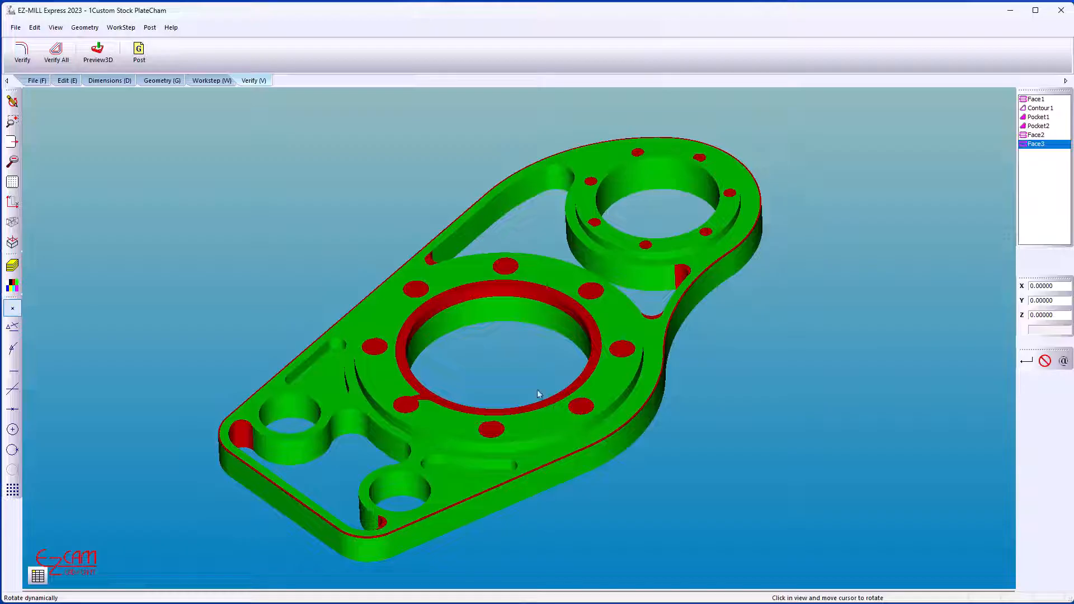
left_click(210, 80)
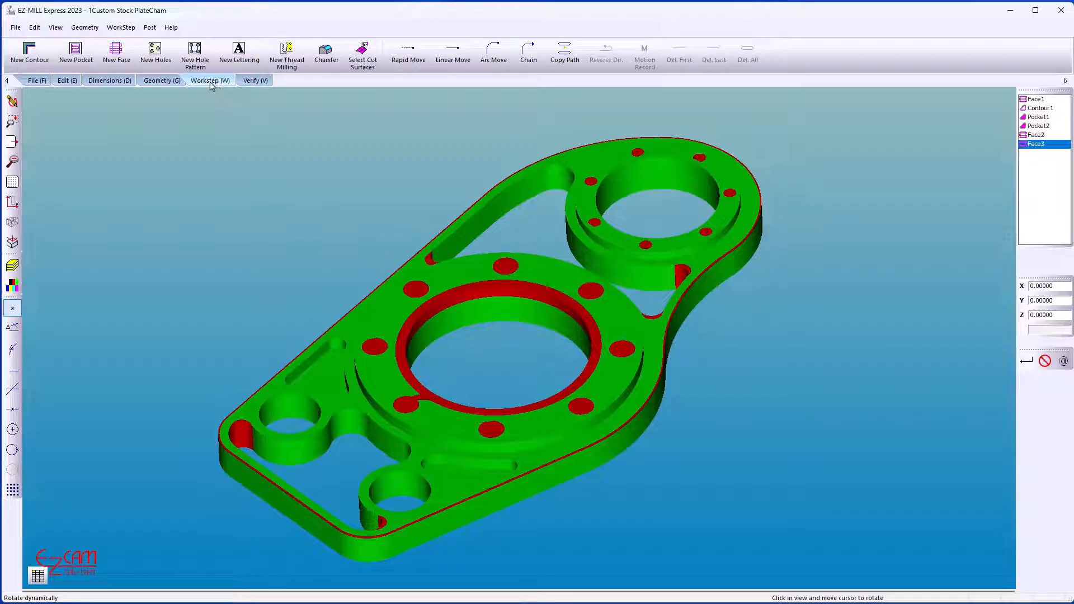
Add a Pocket3 workstep with the .125 Flat HSM tool rest-milling what Pocket1 left.
left_click(74, 47)
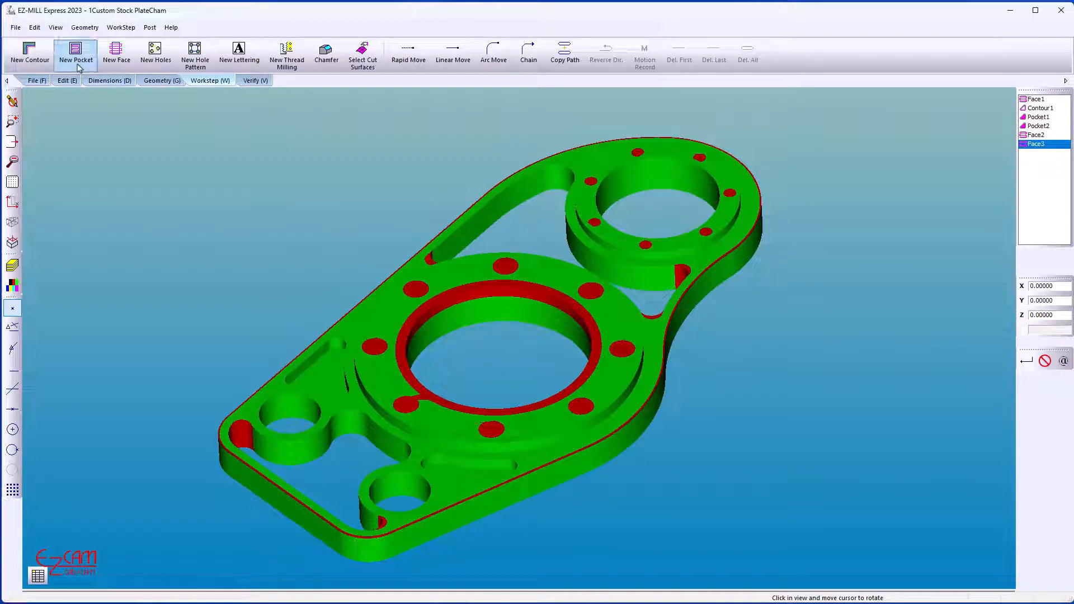
left_click(76, 49)
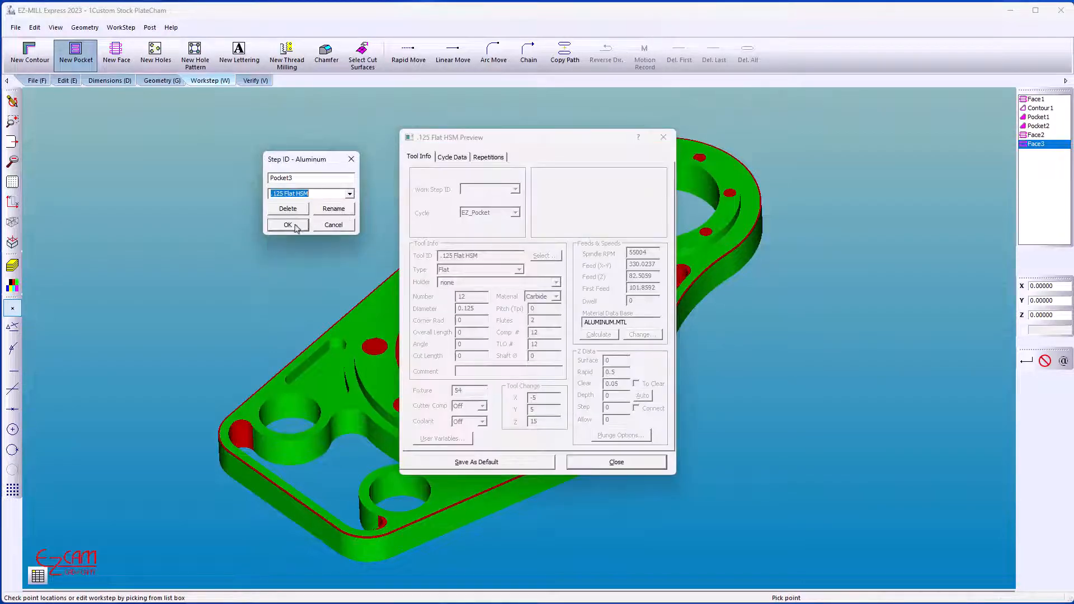
left_click(288, 224)
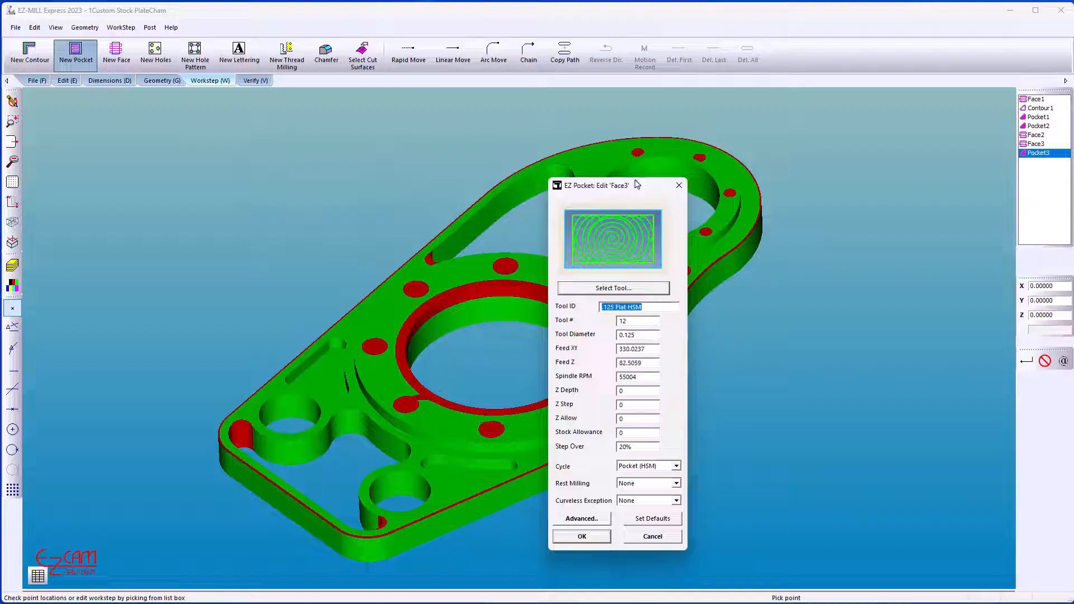
left_click_drag(596, 185, 472, 48)
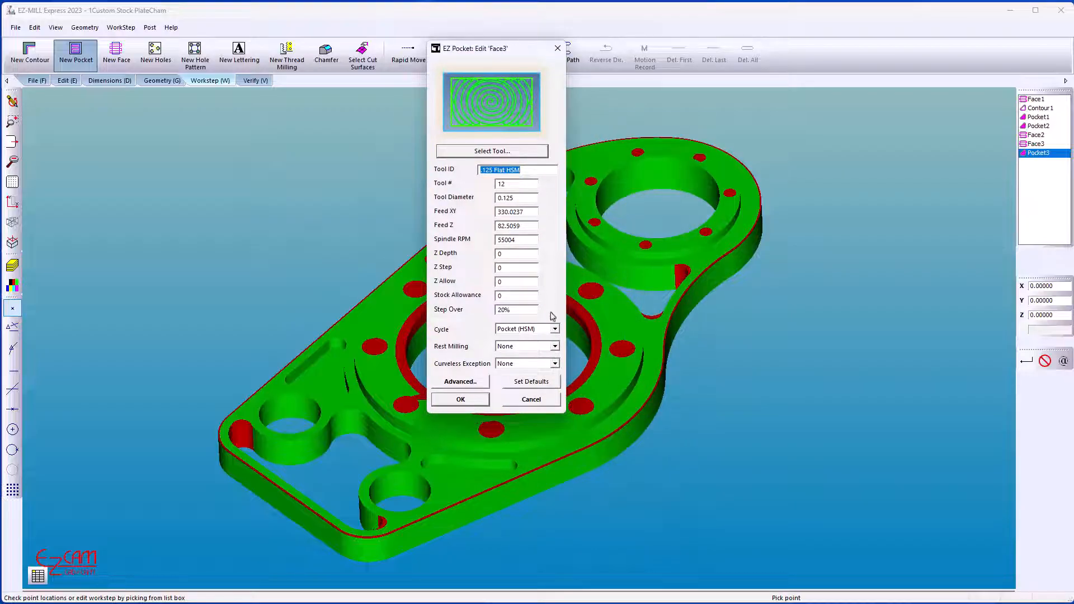
left_click(555, 346)
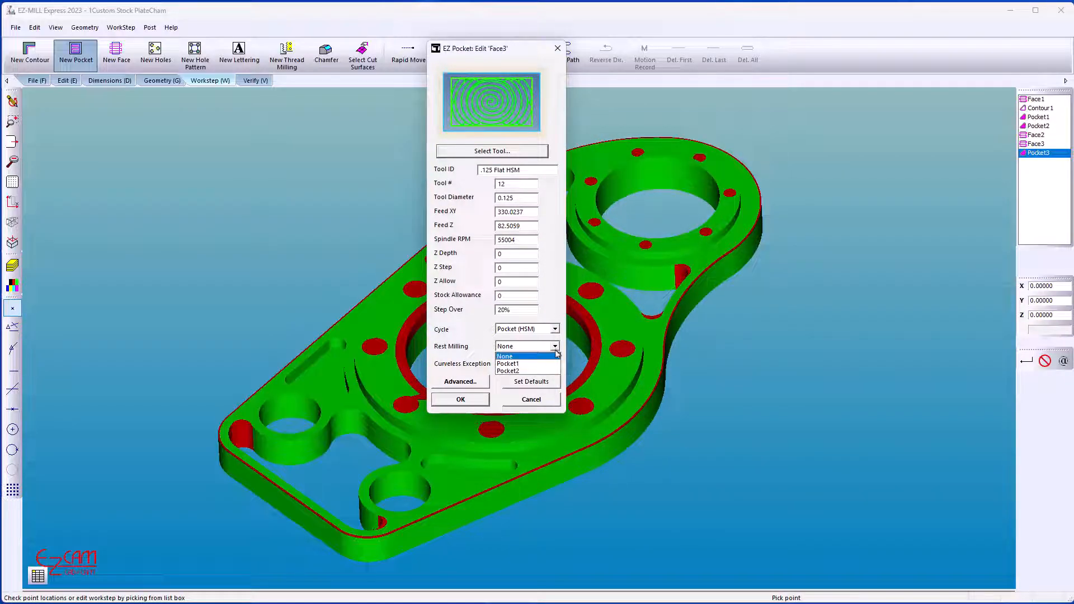
left_click(508, 364)
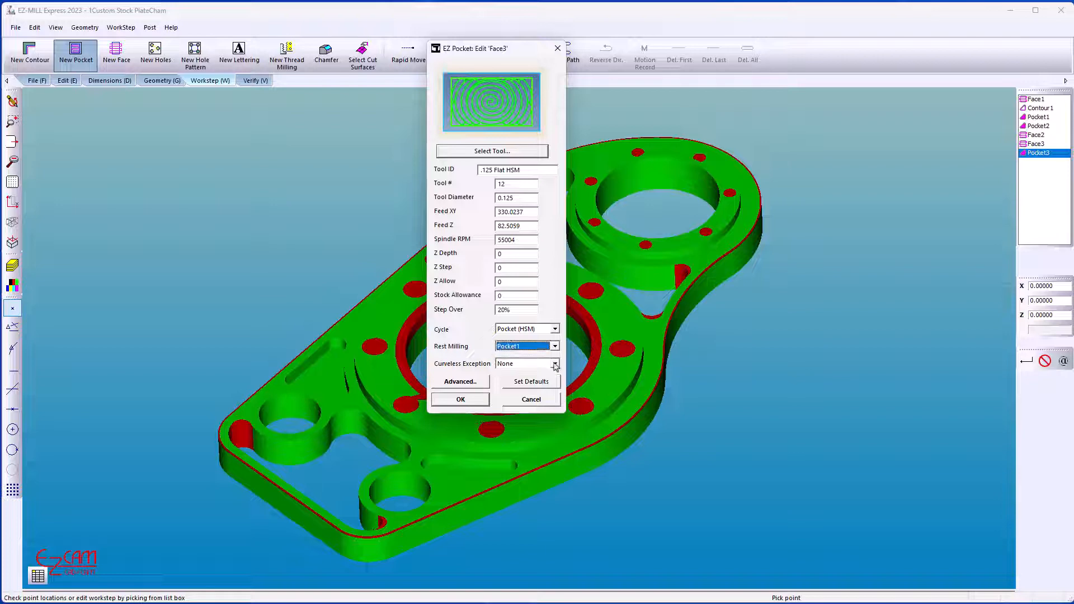
left_click(460, 398)
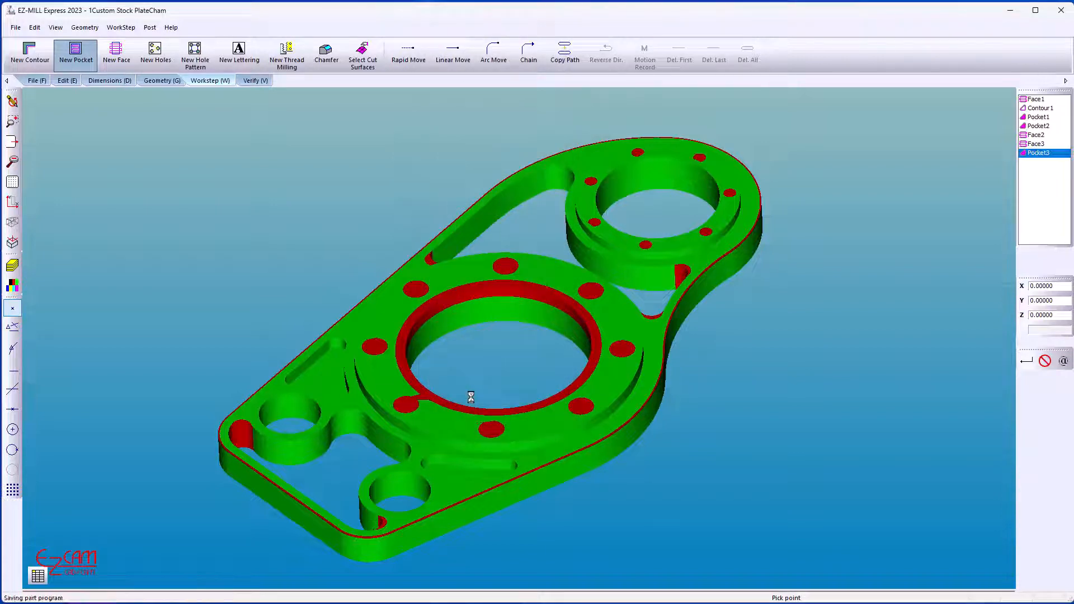
Verify All worksteps to show Pocket3's corner rest-milling toolpaths.
left_click(255, 81)
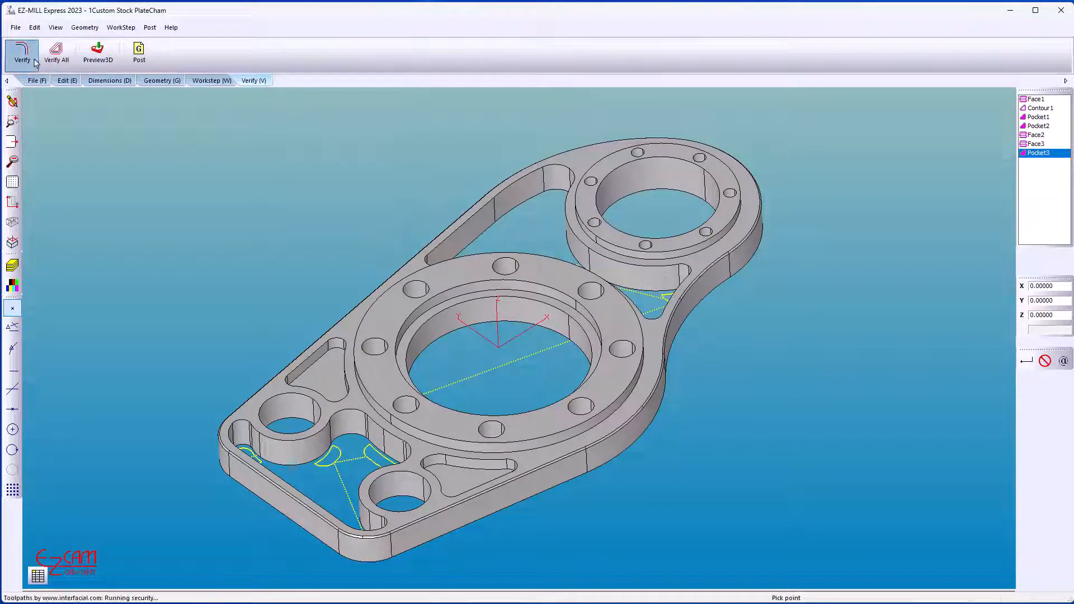
left_click(59, 48)
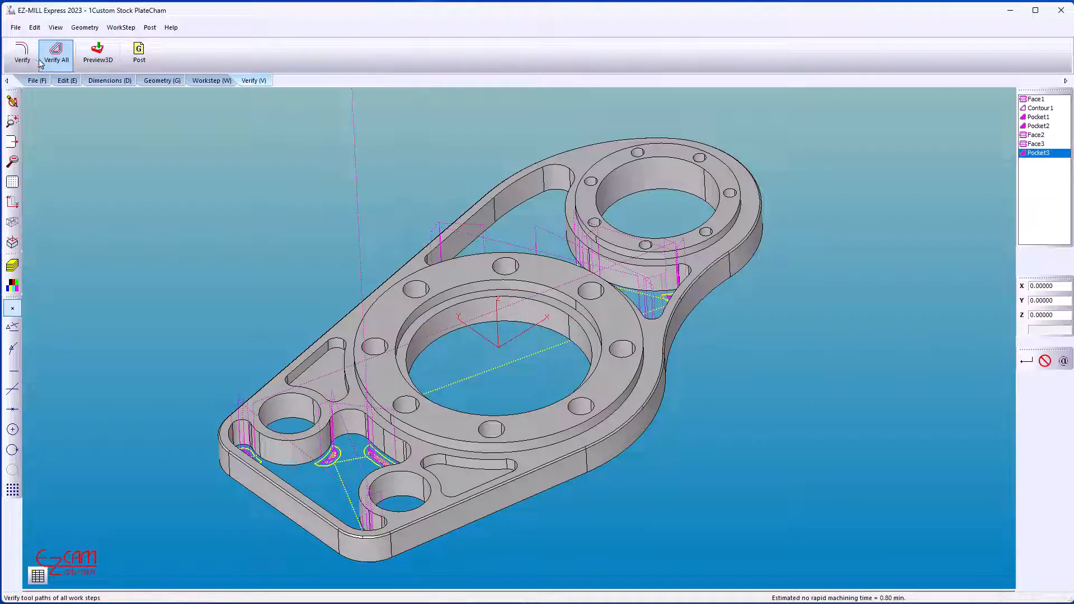
left_click(210, 81)
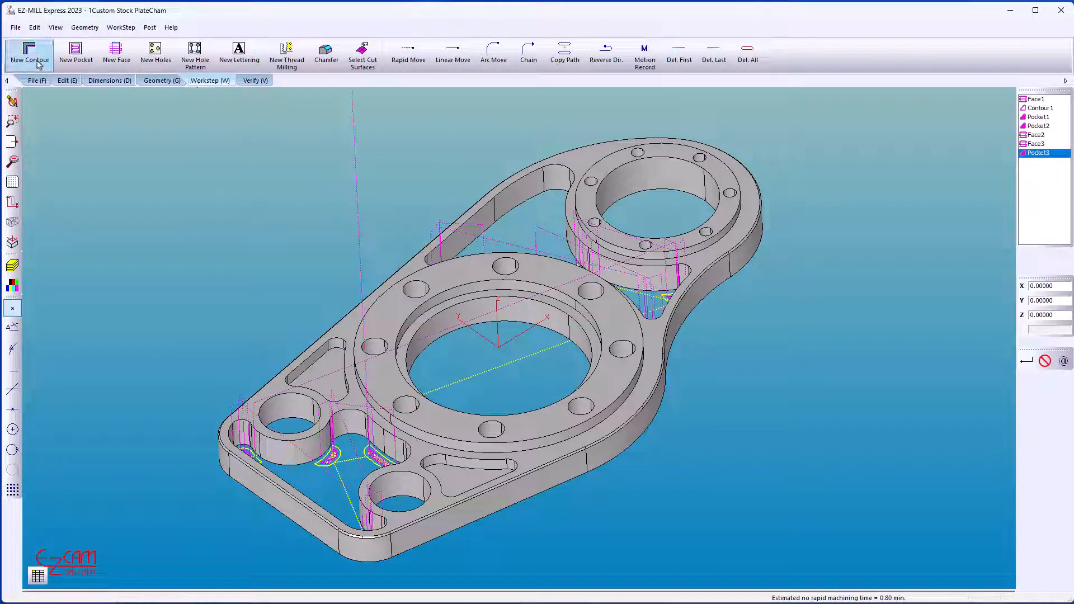
Add a Contour2 workstep on a cut surface, then start a Hole1 drilling workstep on the 0.5 holes.
left_click(29, 46)
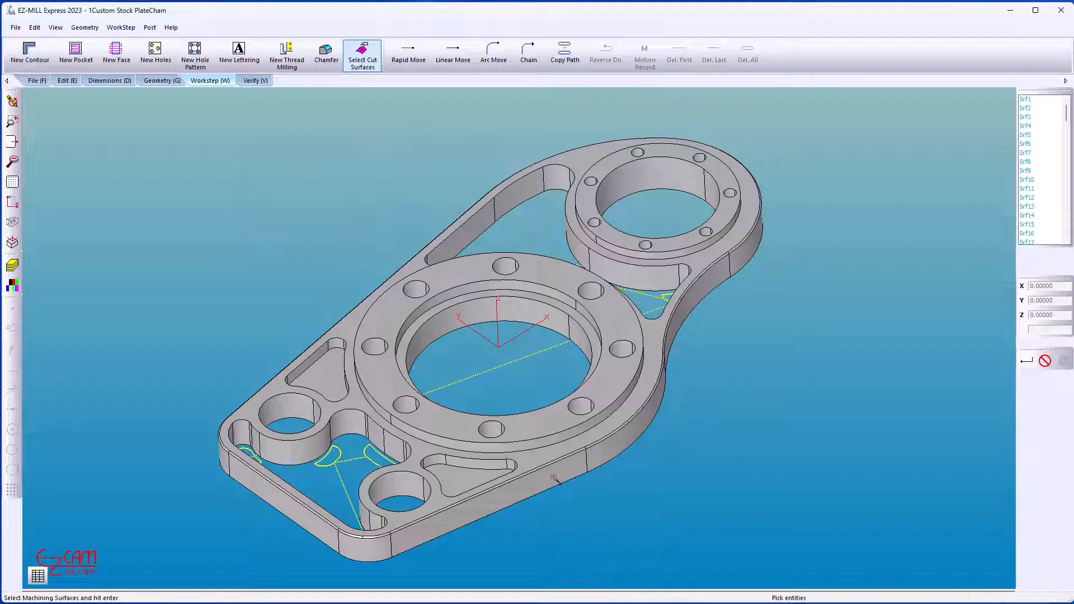
left_click(488, 294)
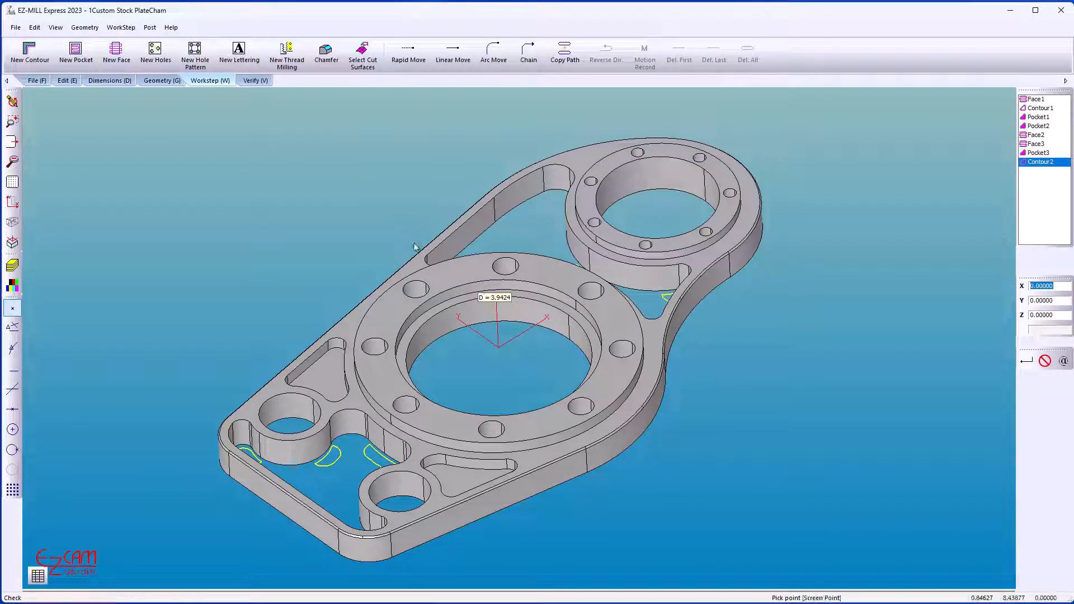
left_click(156, 50)
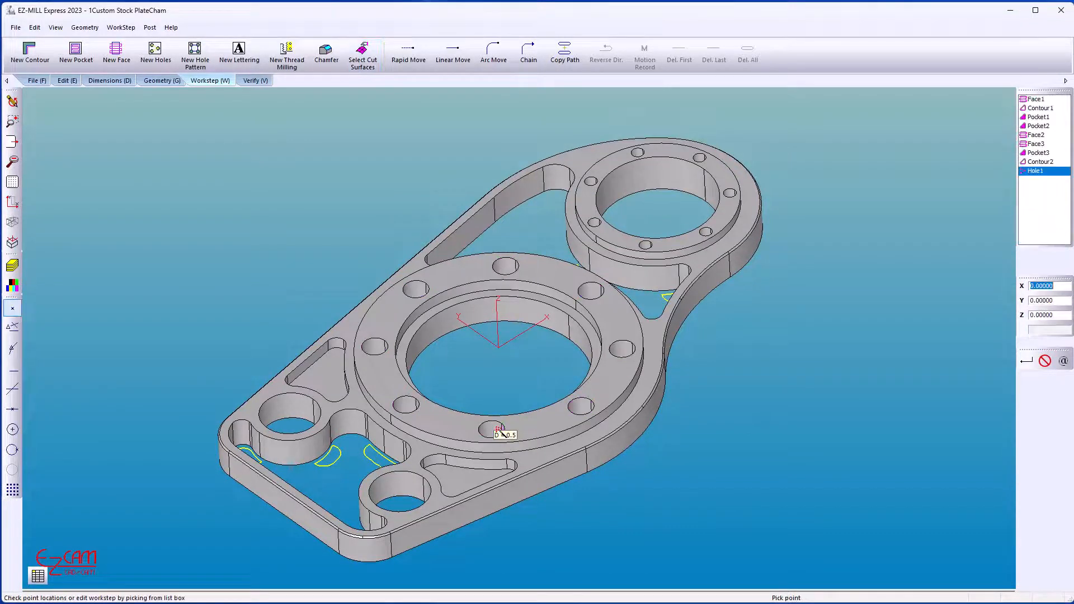
Add a Hole2 drilling workstep on the small 0.25 holes around the smaller ring.
left_click(155, 50)
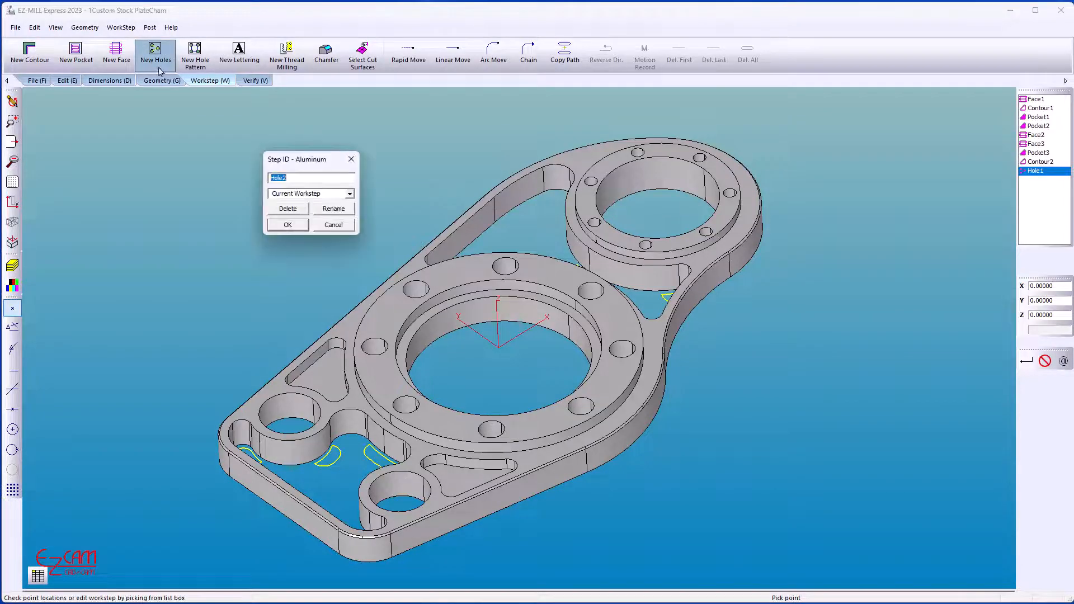
left_click(350, 194)
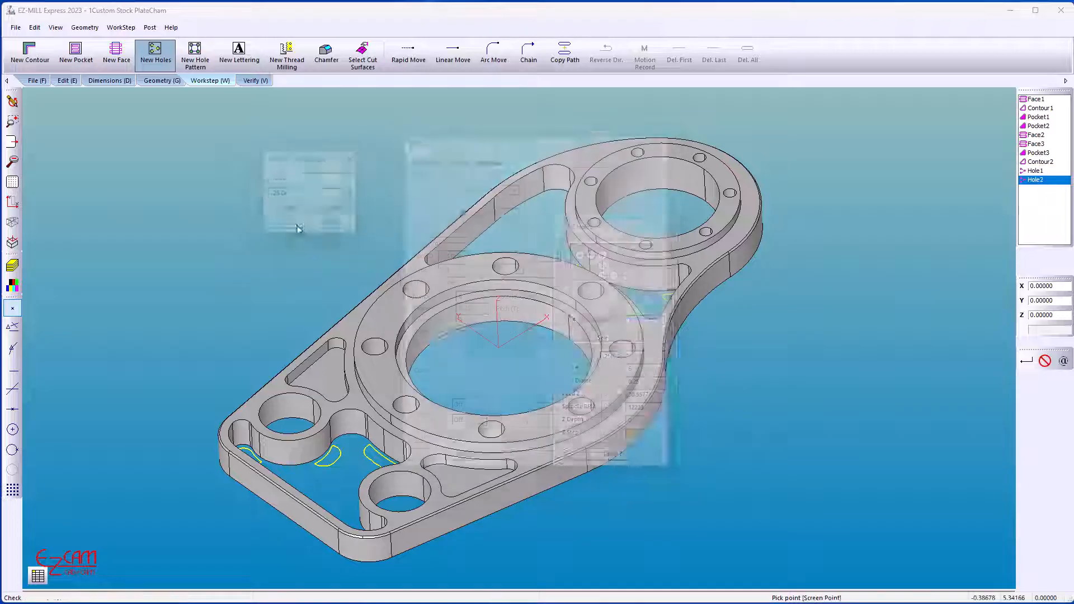
left_click(363, 54)
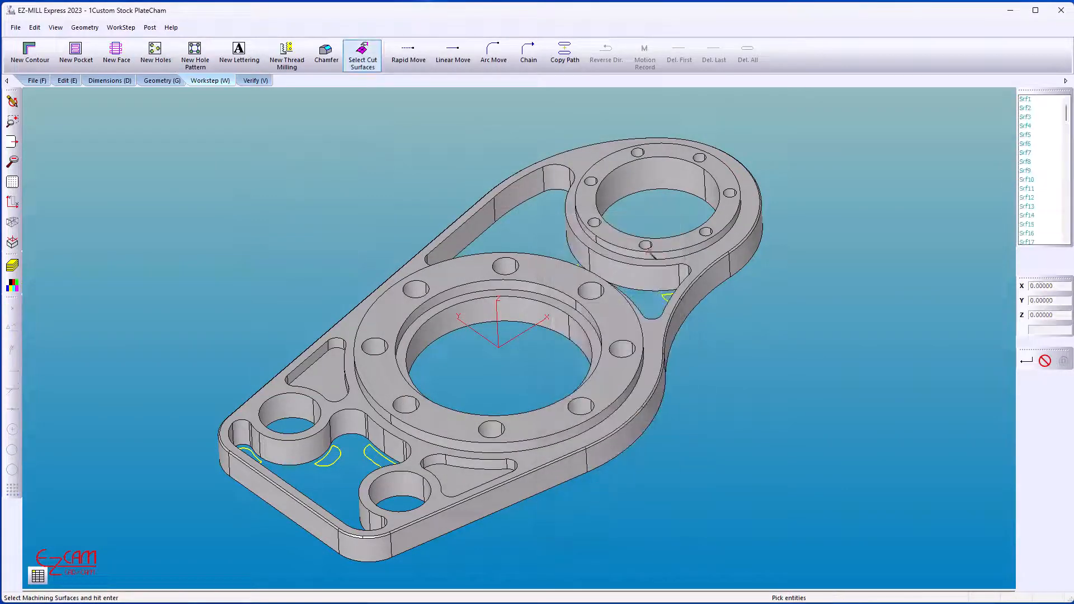
left_click(646, 246)
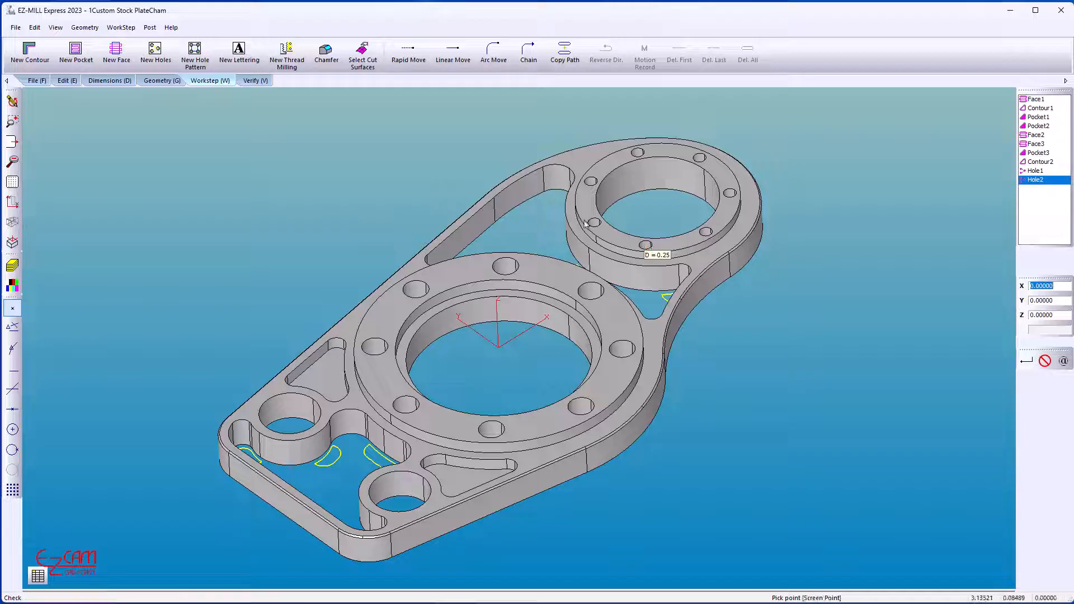
left_click(255, 80)
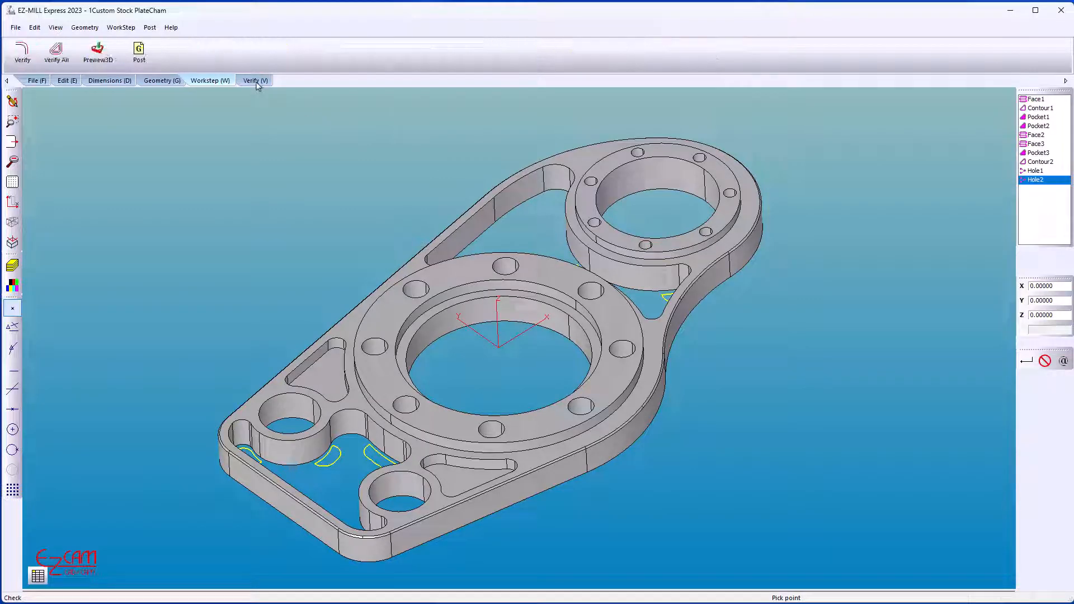
Add a Chamfer1 workstep with the 0.25 45° chamfer tool chained along the part's outer profile.
left_click(211, 81)
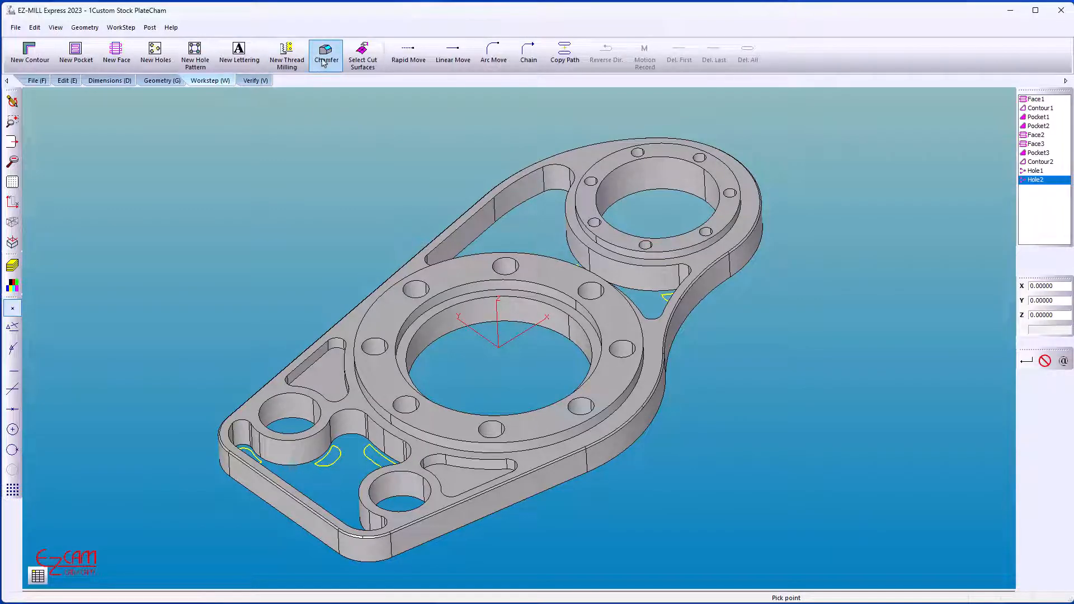
left_click(327, 50)
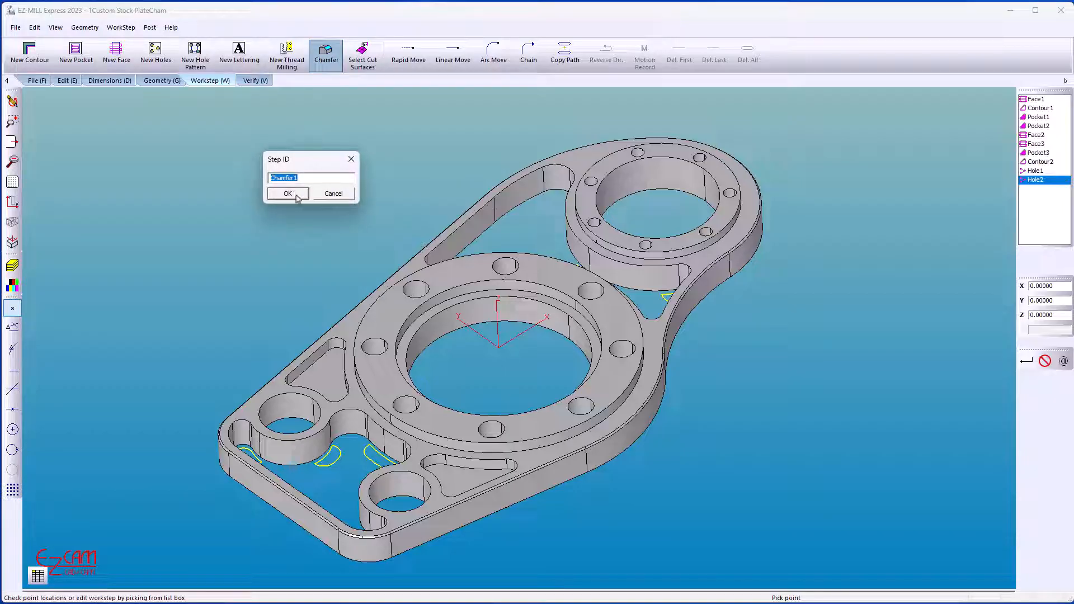
left_click(287, 192)
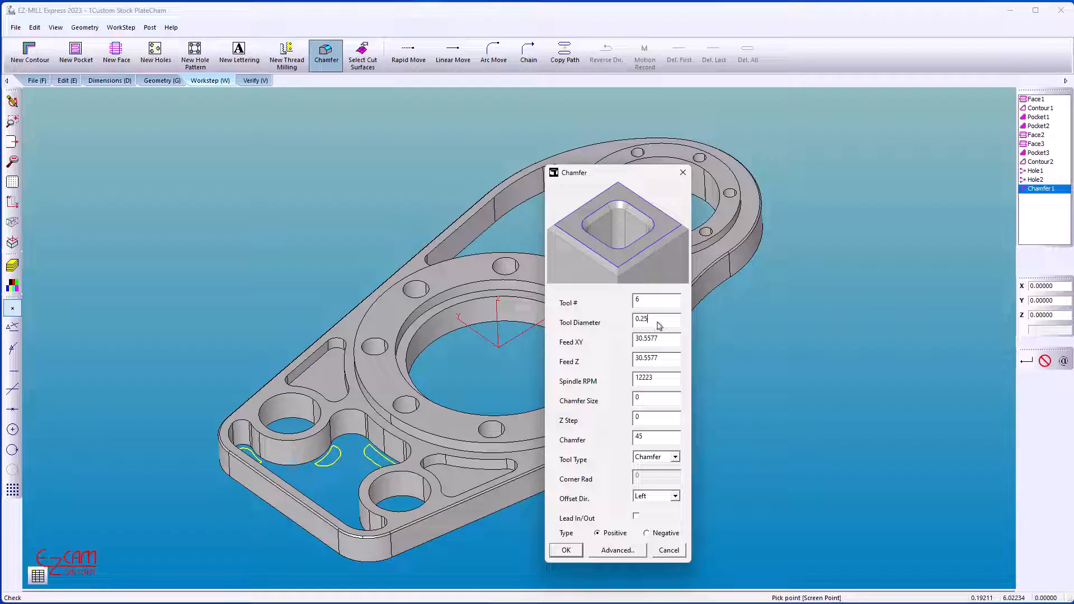
left_click(566, 550)
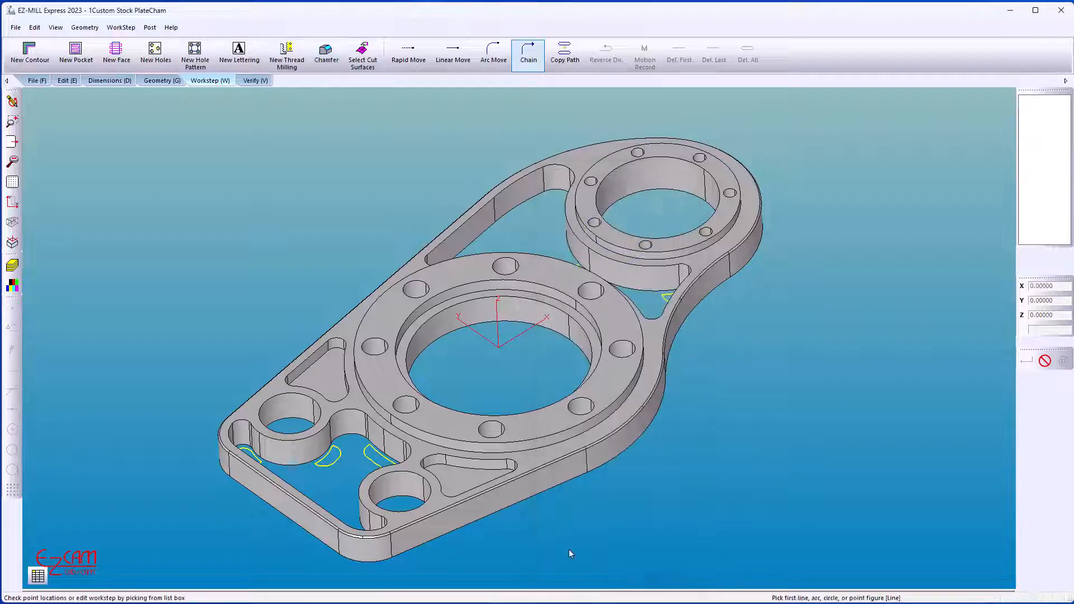
left_click(362, 55)
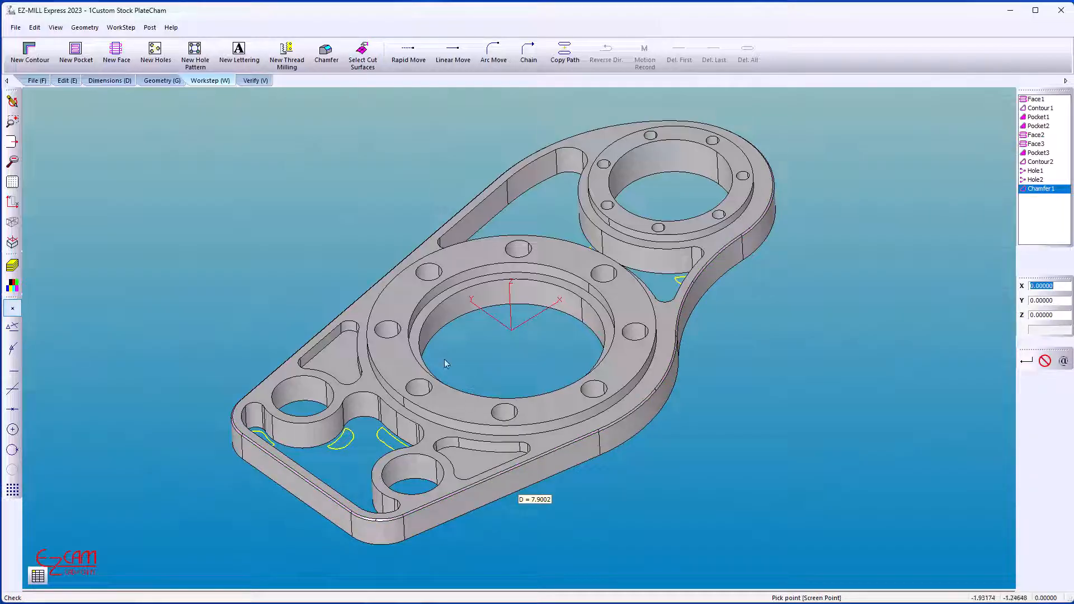
left_click(255, 81)
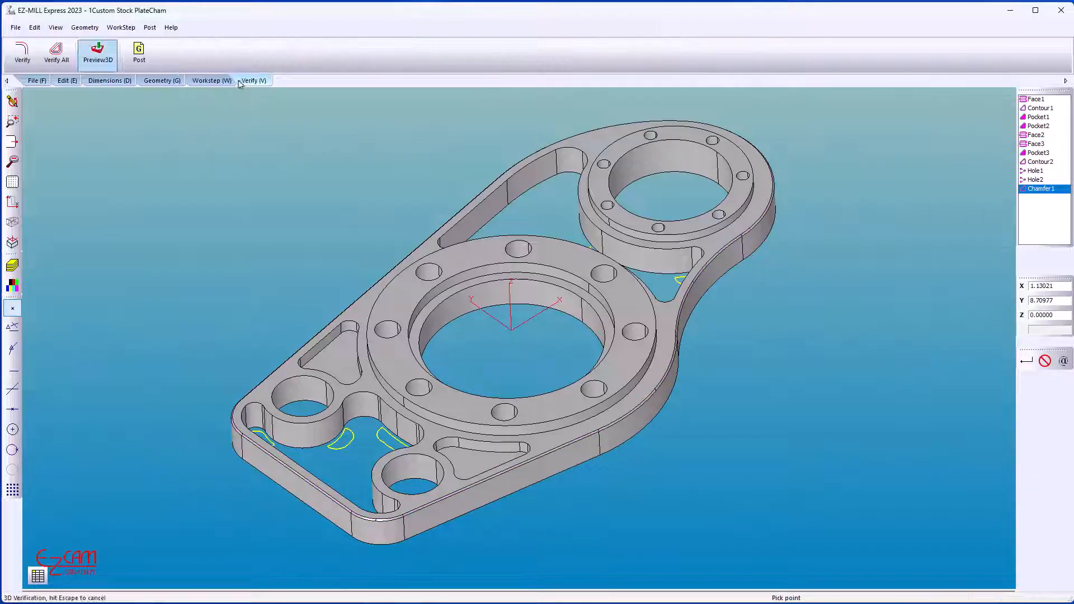
Verify All worksteps through Chamfer1 (10.41 min estimate) and start the Preview3D simulation.
left_click(56, 50)
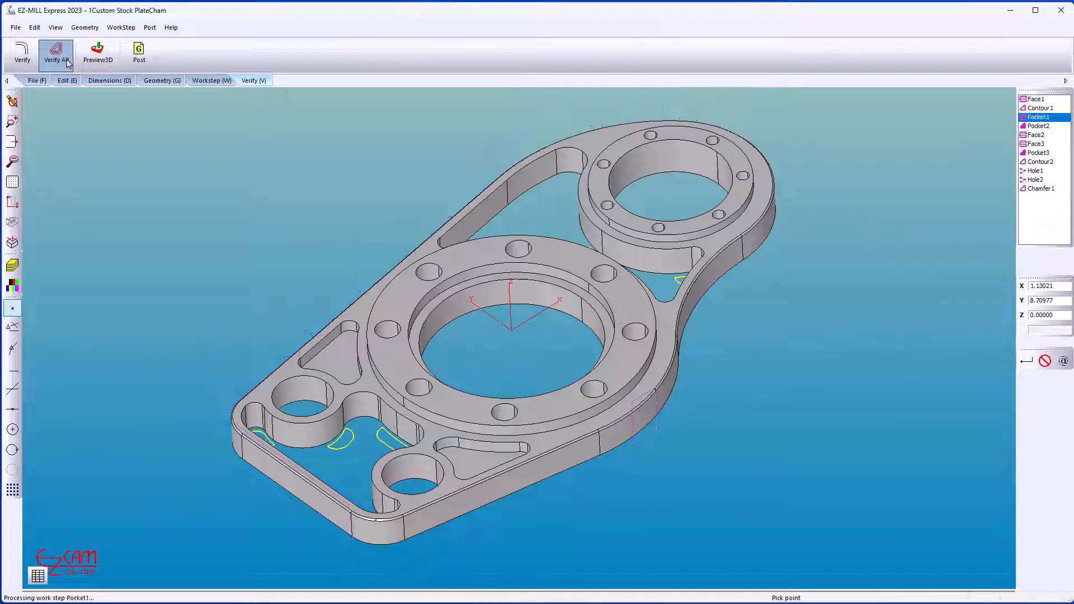
left_click(1035, 170)
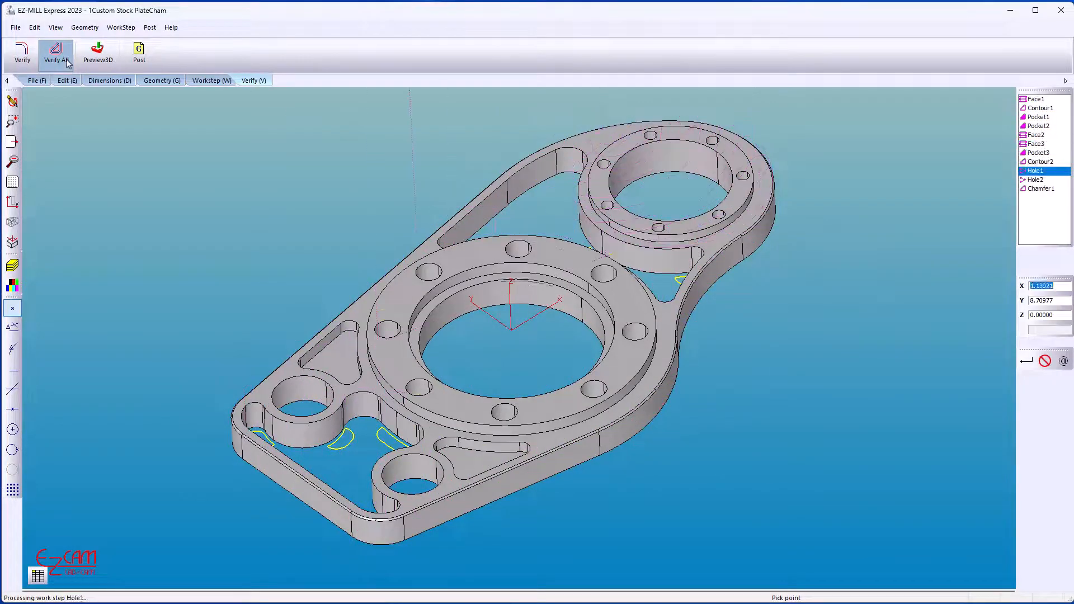
left_click(56, 47)
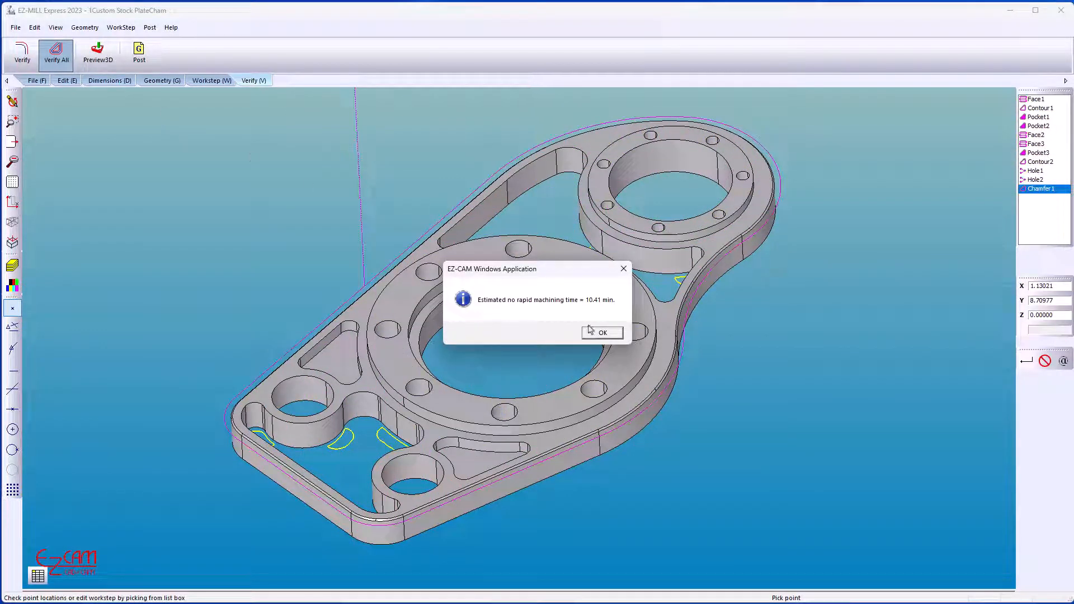
left_click(603, 334)
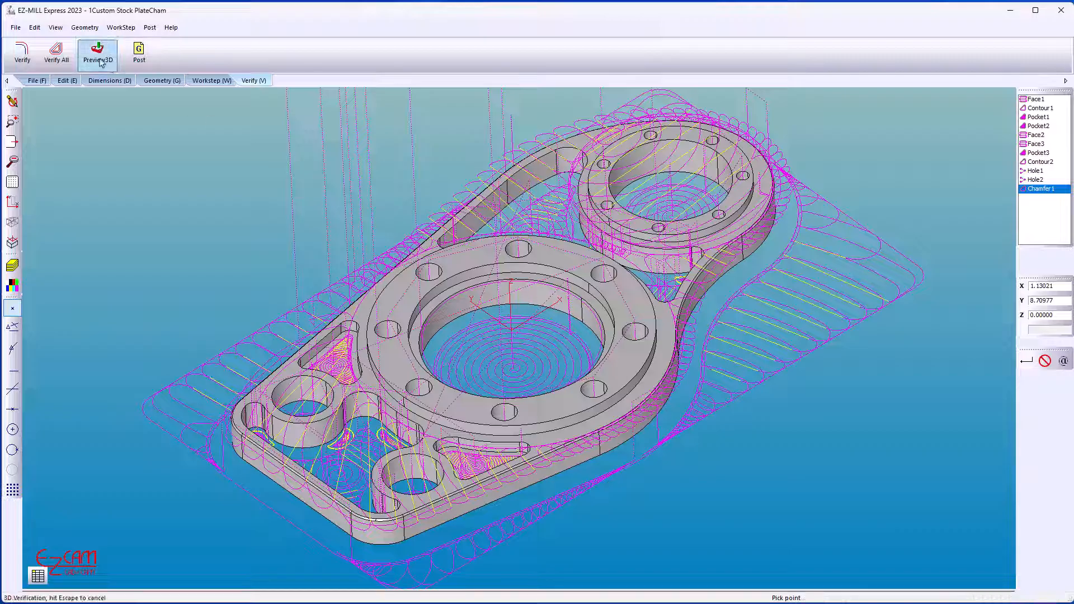
left_click(99, 48)
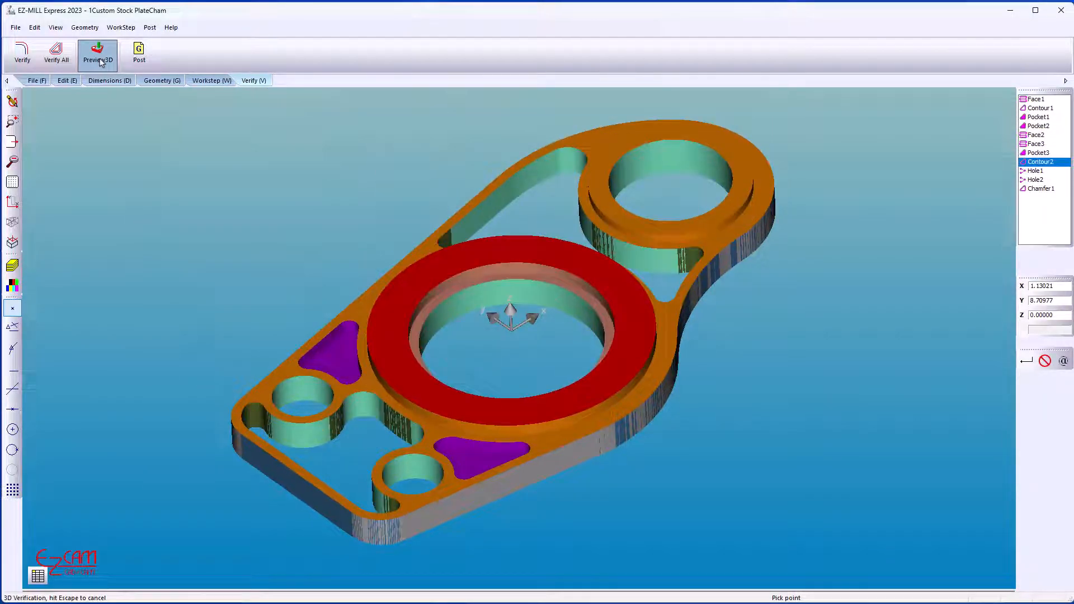
Finish the 3D preview showing the fully green chamfered plate and orbit it to inspect.
left_click(1042, 189)
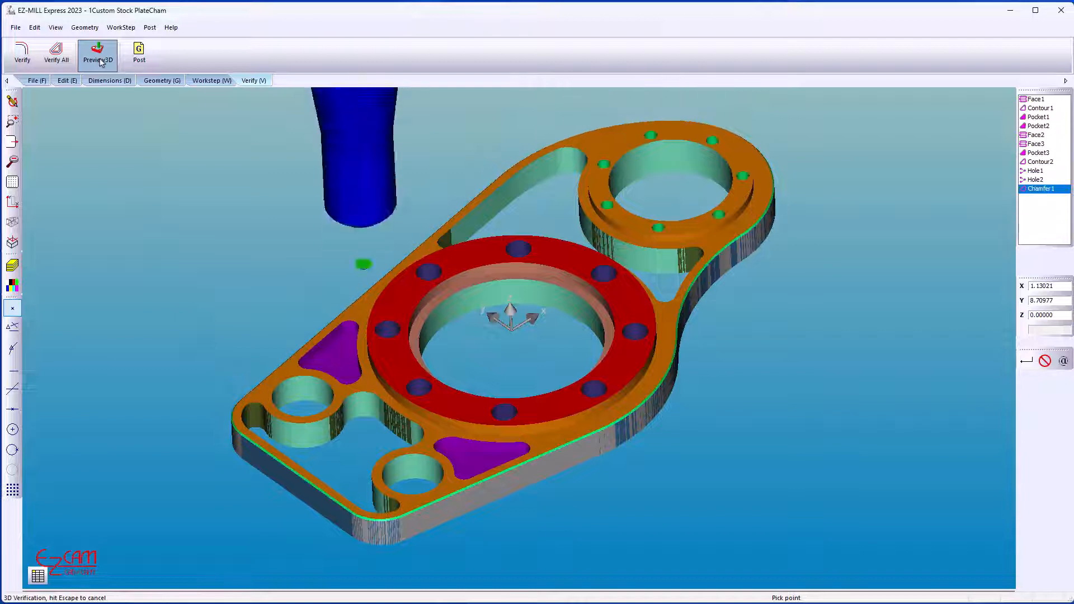
left_click(98, 47)
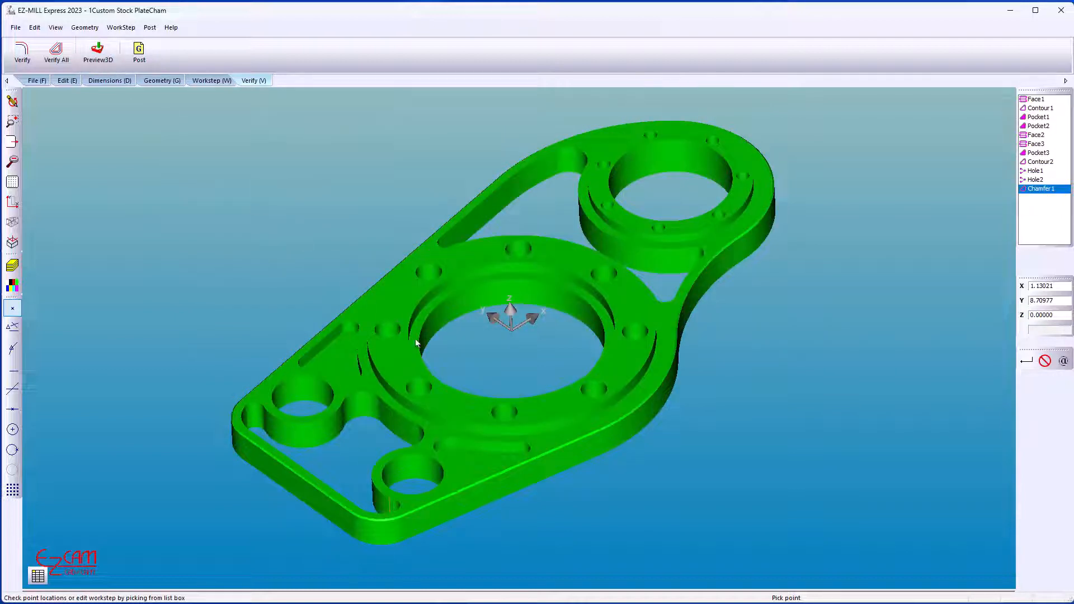
left_click_drag(418, 342, 644, 374)
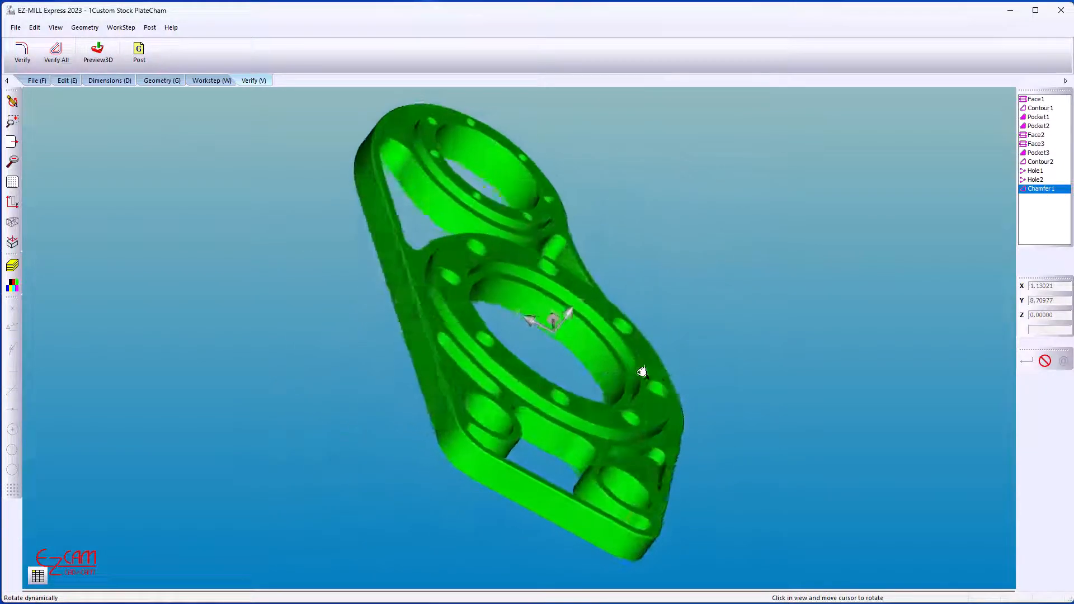